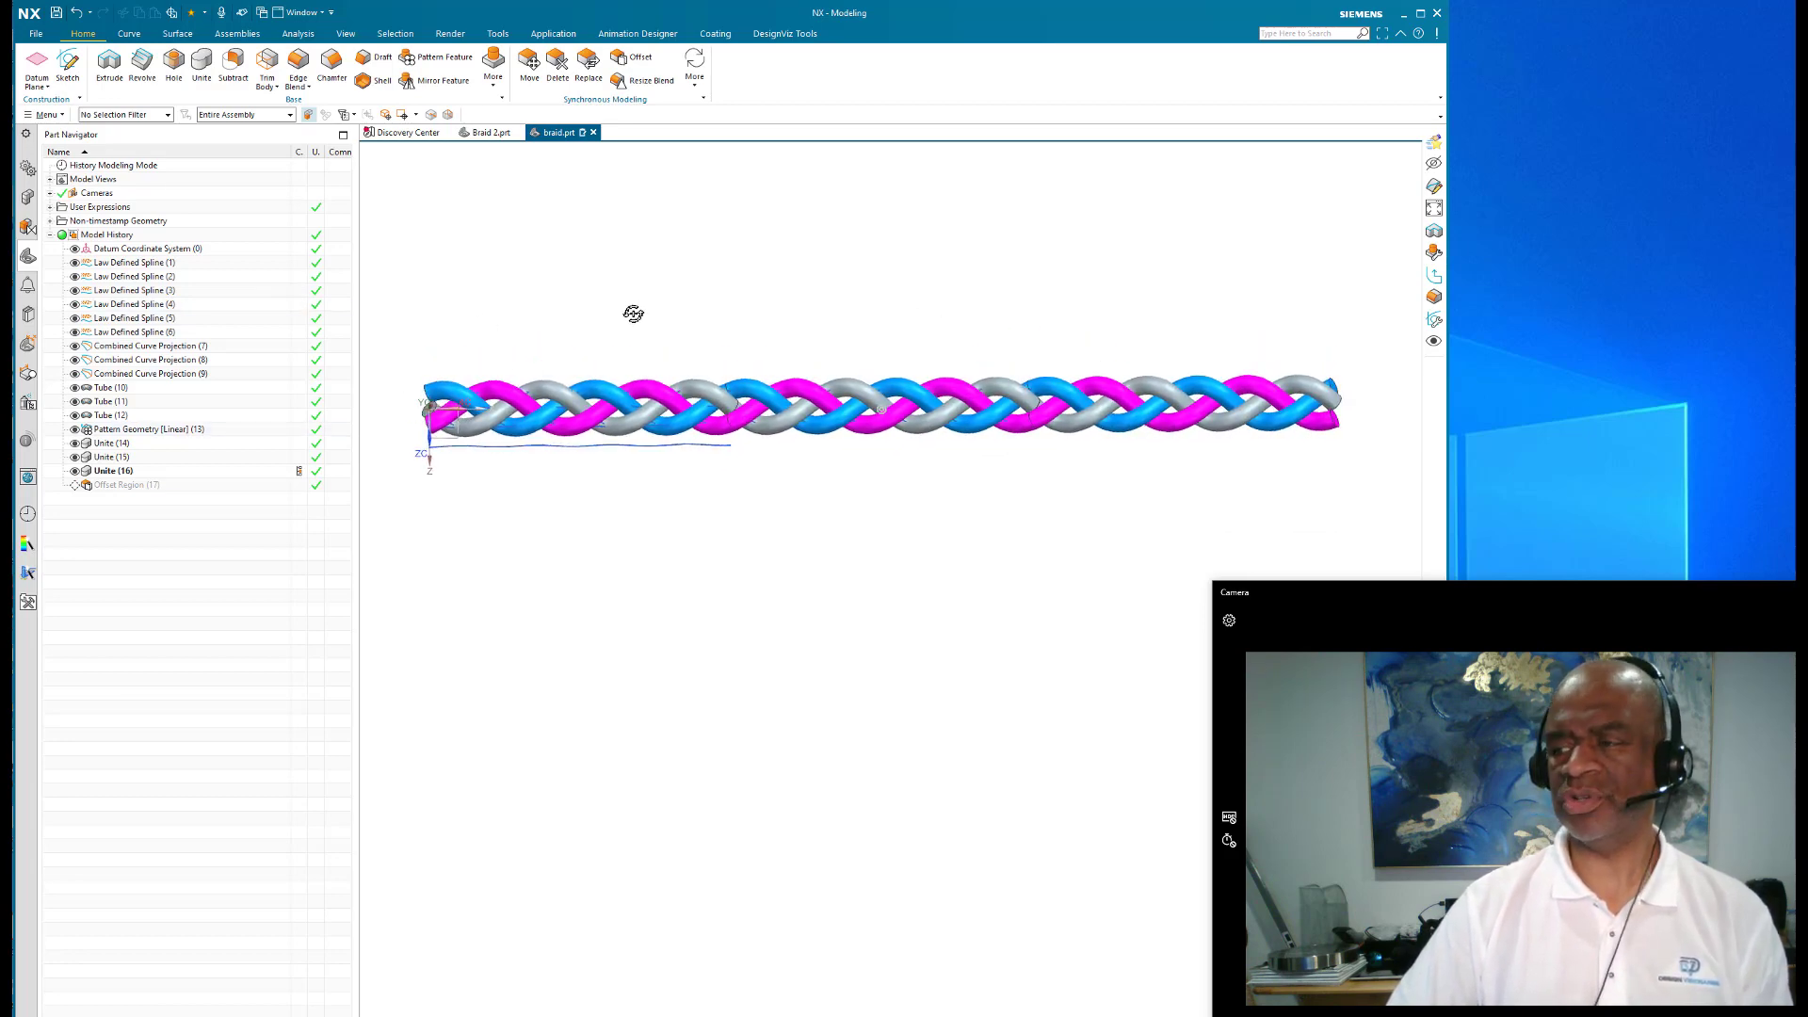
# Step: Make Law Defined Spline (1), (2) and (3) current in turn, rolling the braid back to three sine curves
pyautogui.click(130, 262)
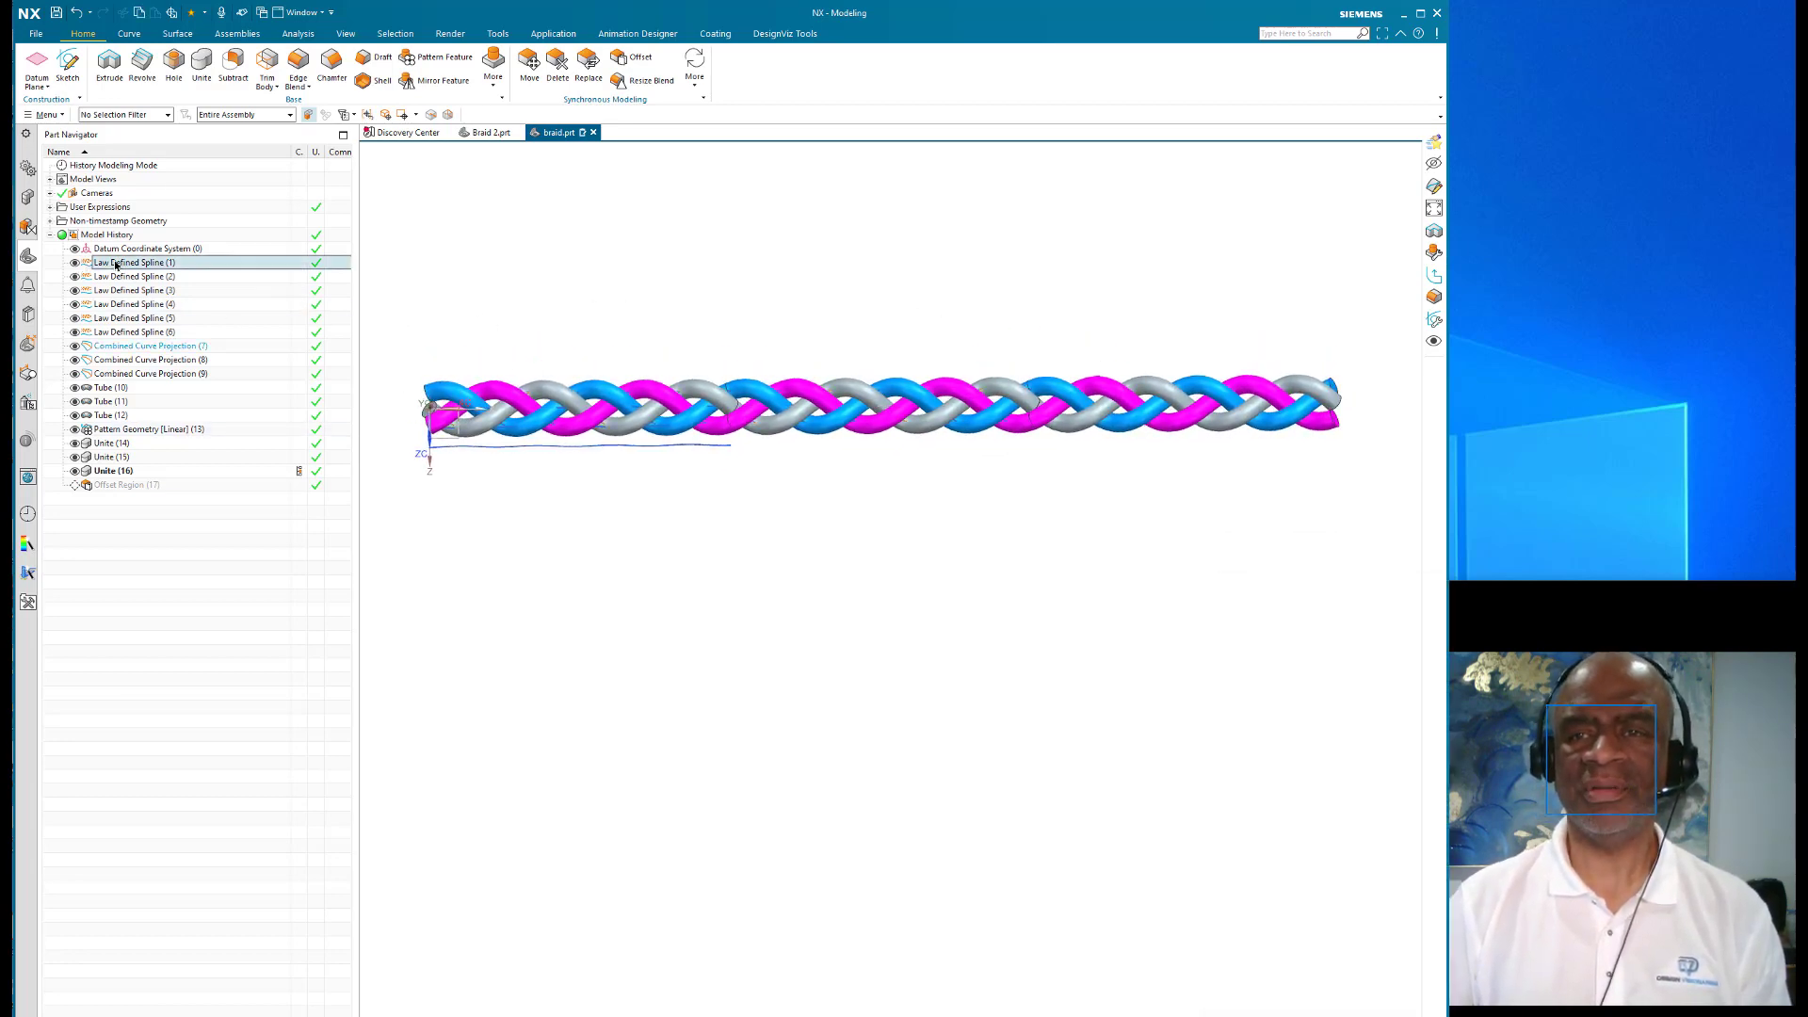
pyautogui.rightClick(126, 262)
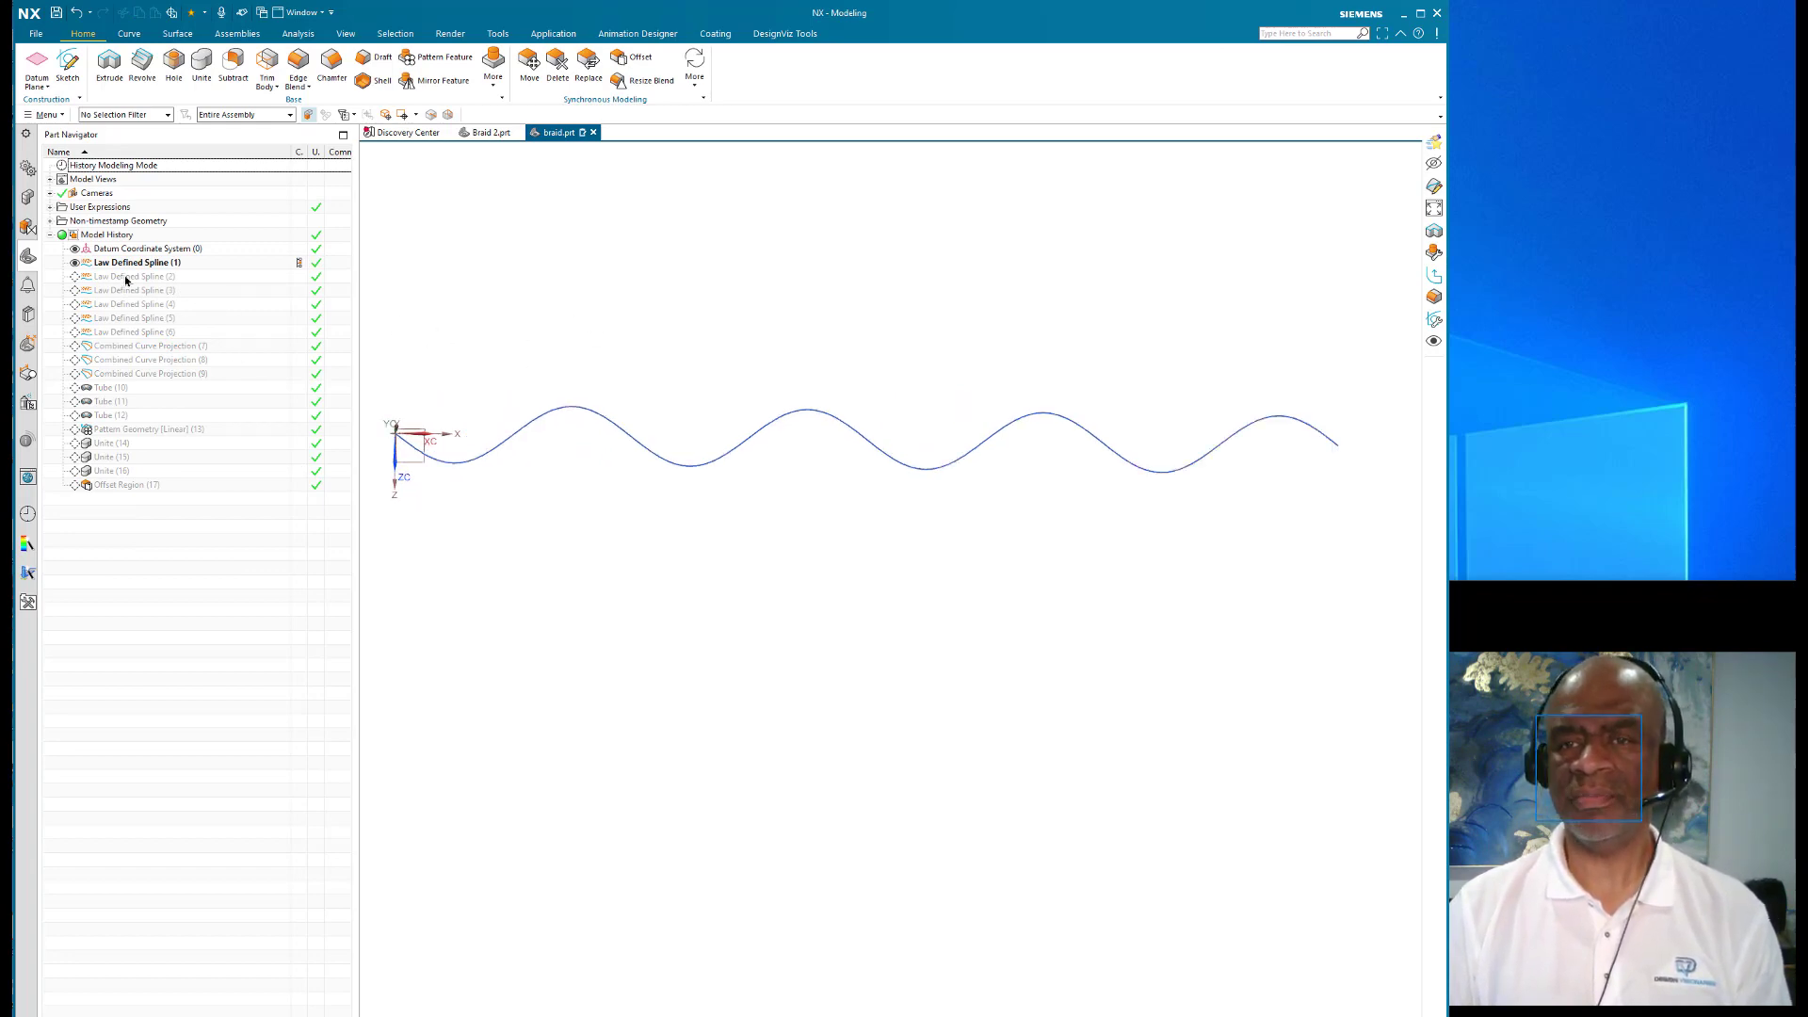
pyautogui.click(130, 275)
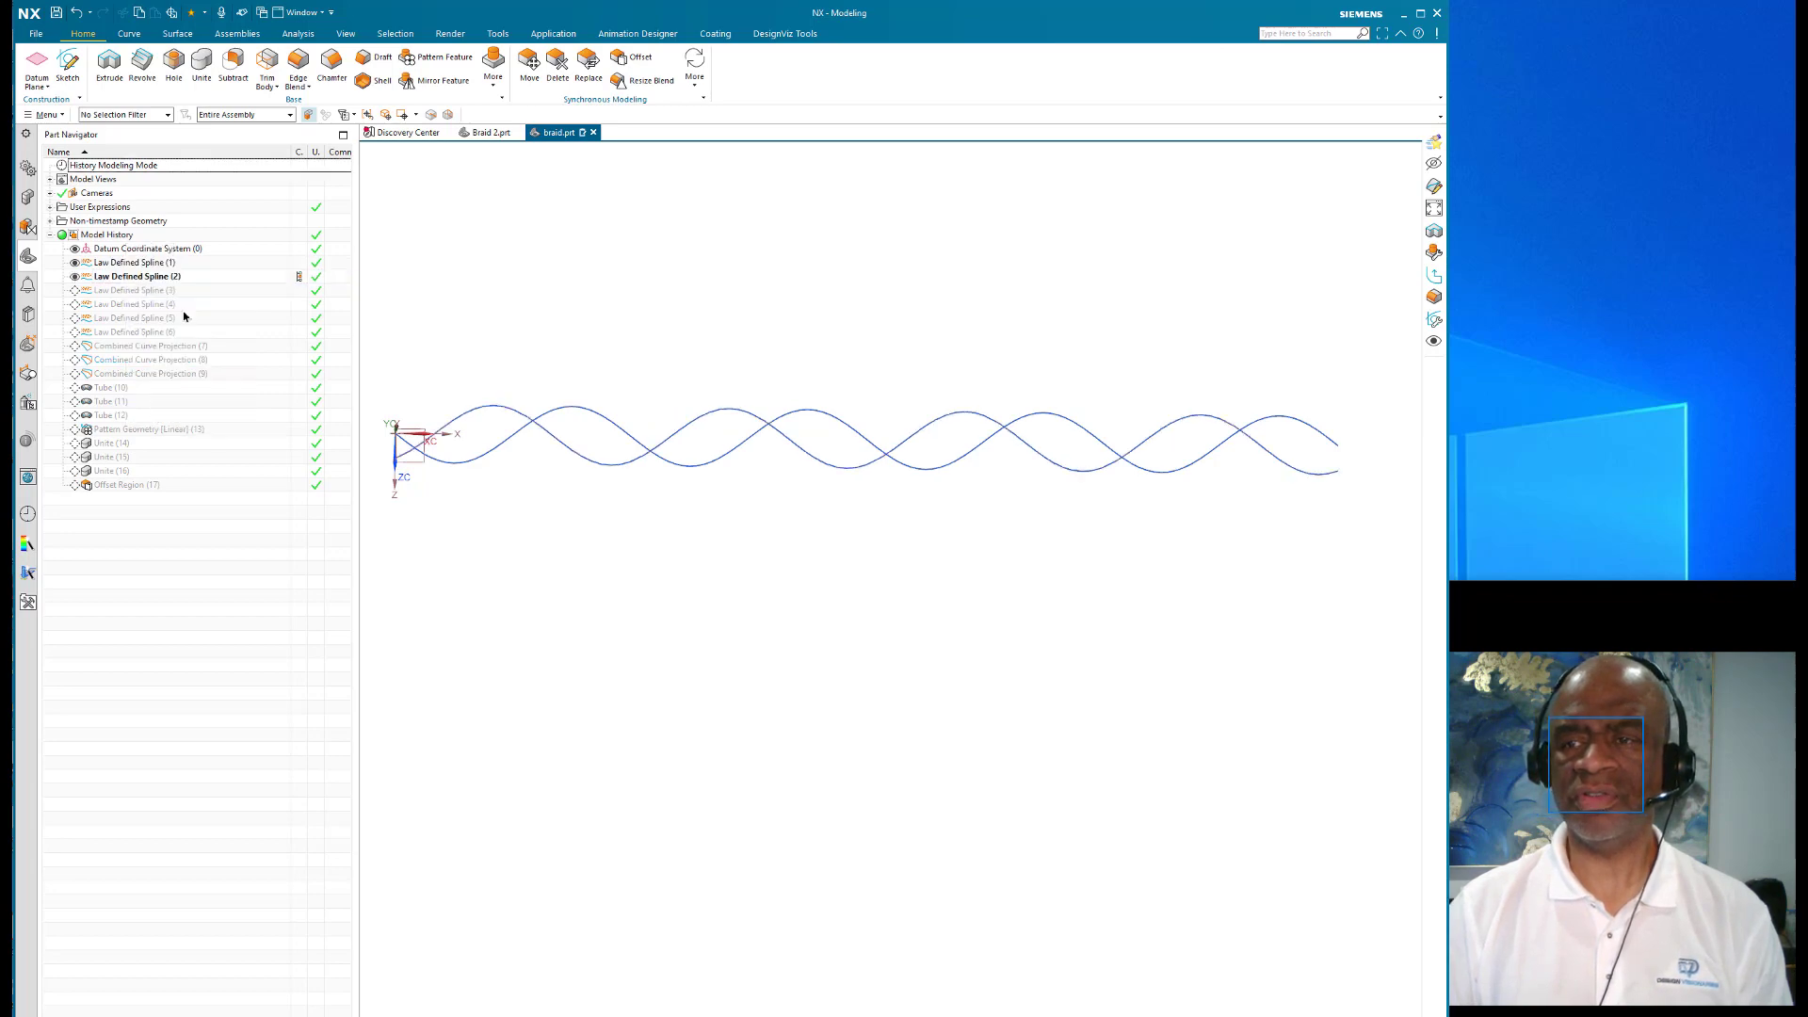
pyautogui.click(132, 290)
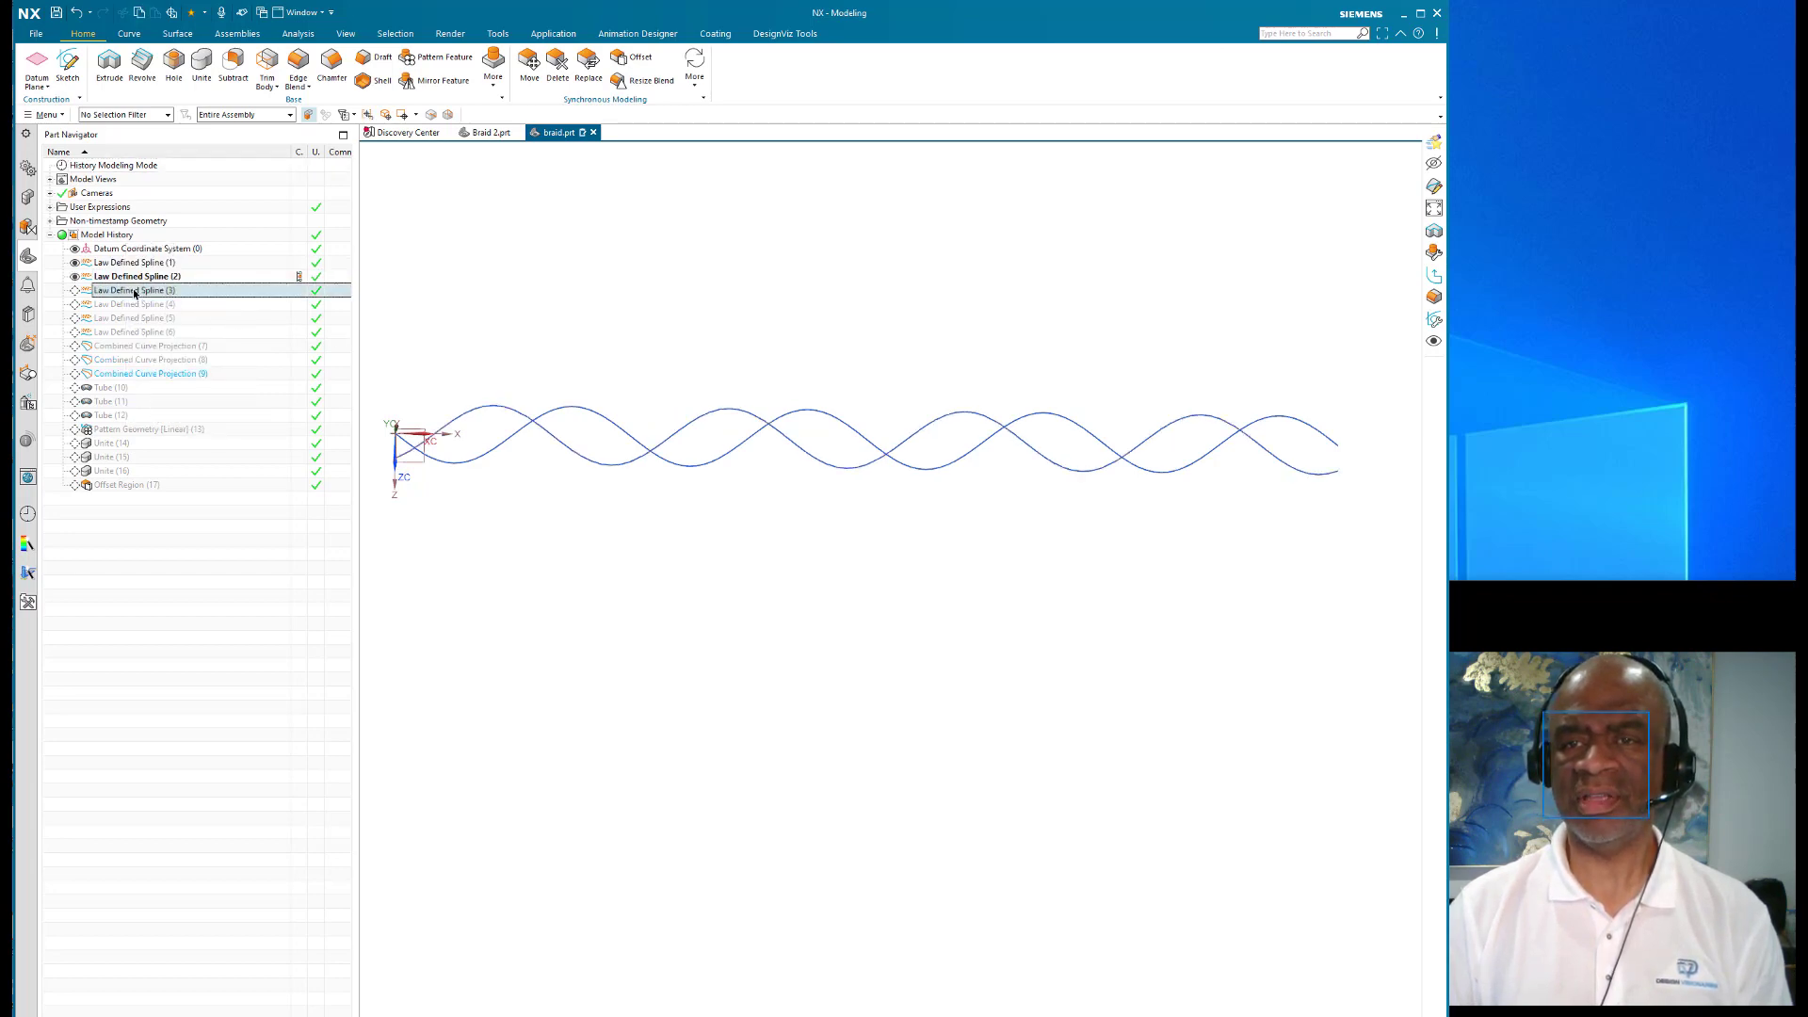
pyautogui.click(132, 290)
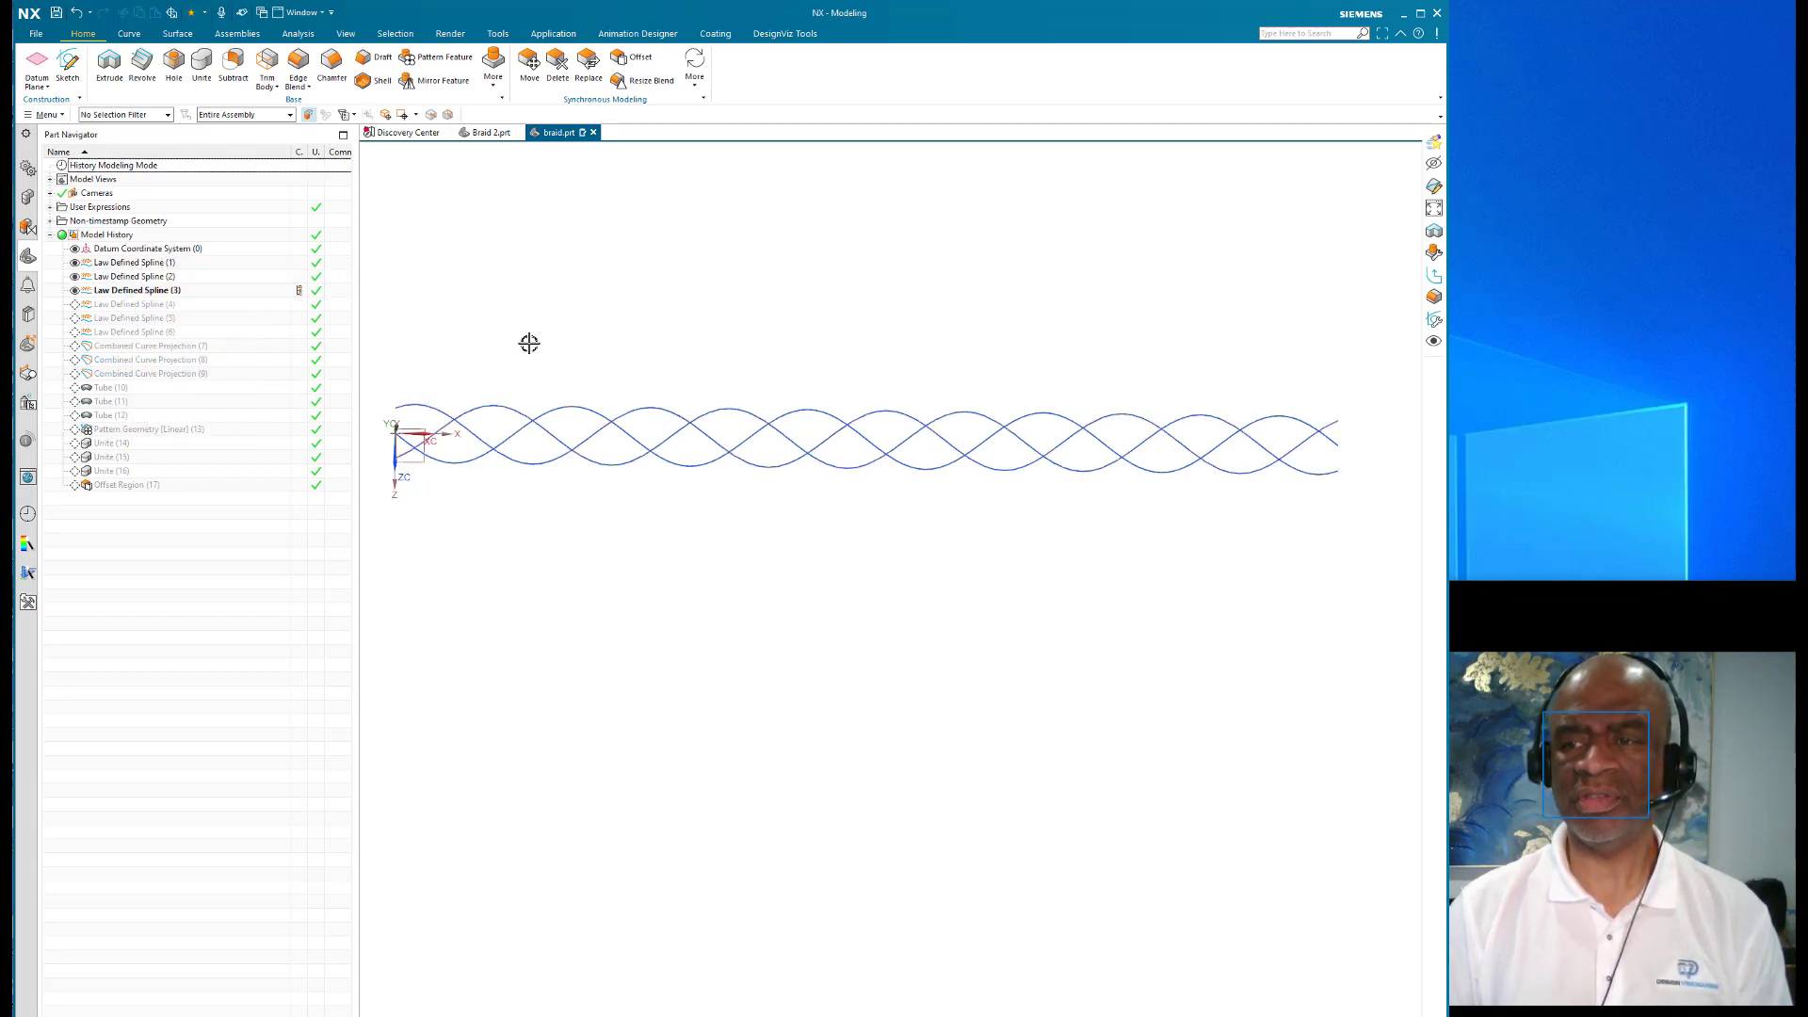
pyautogui.moveTo(742, 342)
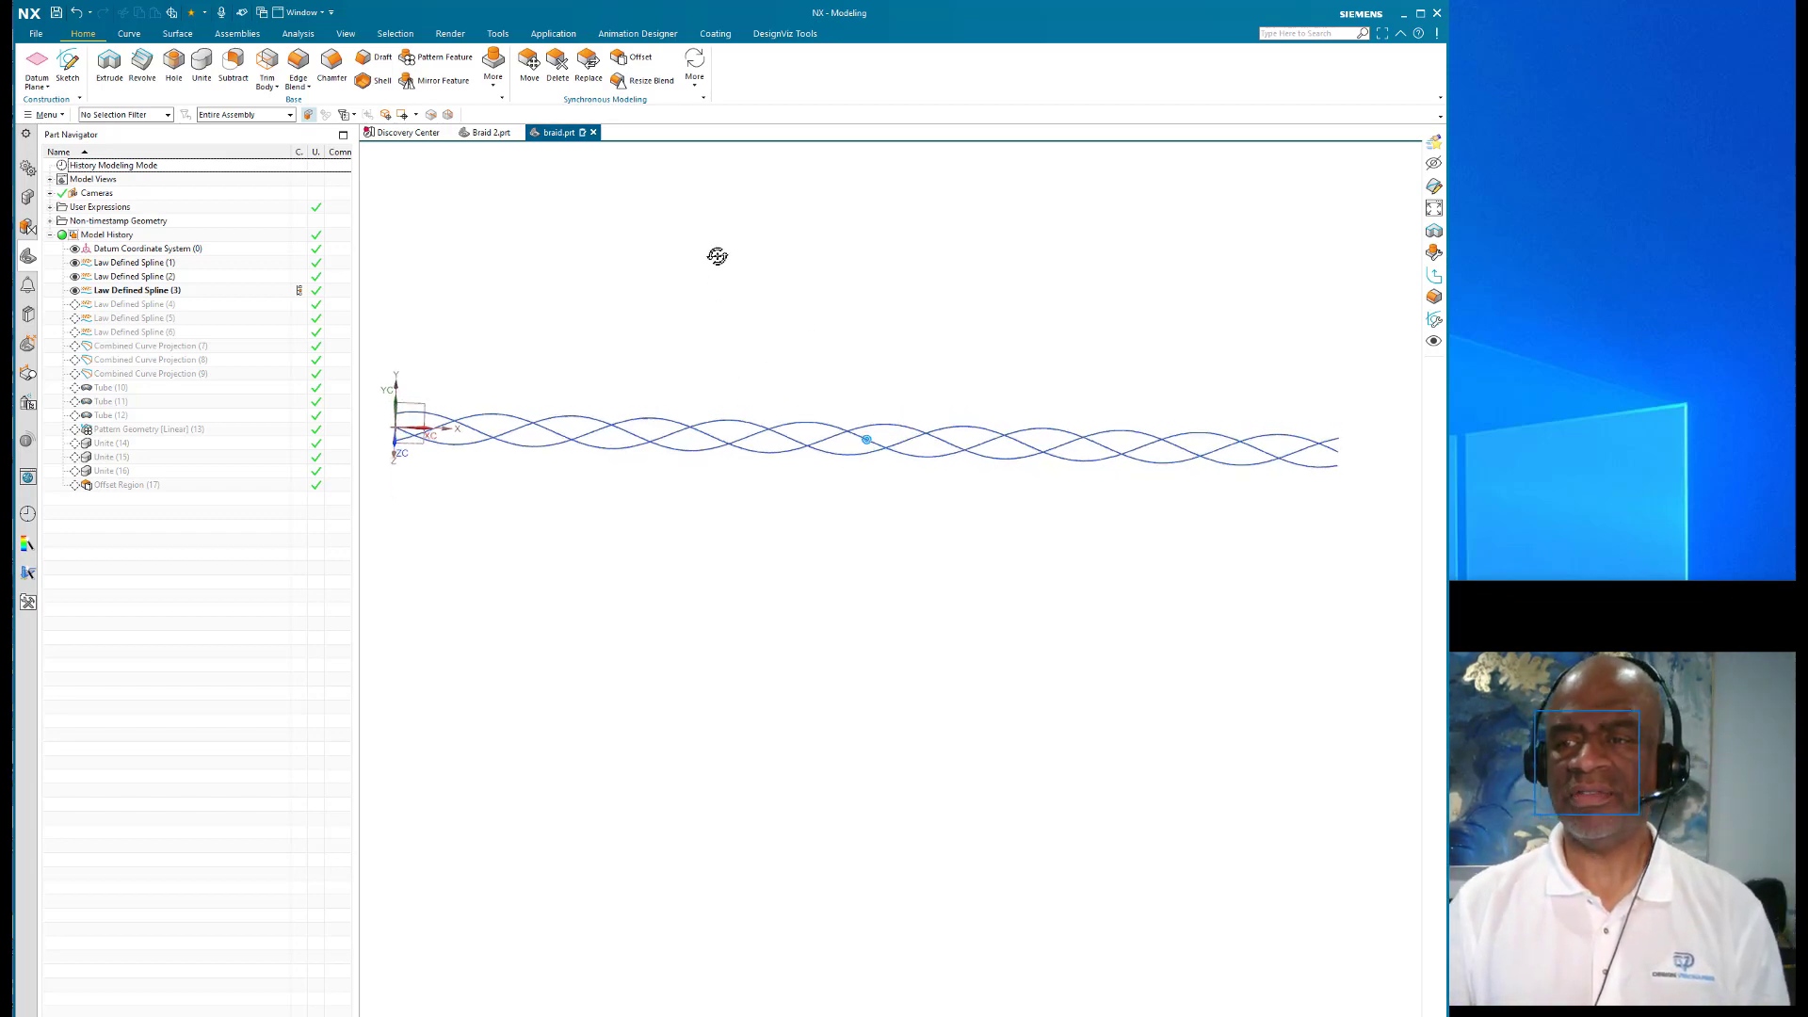
# Step: Make Law Defined Spline (4), (5) and (6) current, showing all six sine curves
pyautogui.click(130, 303)
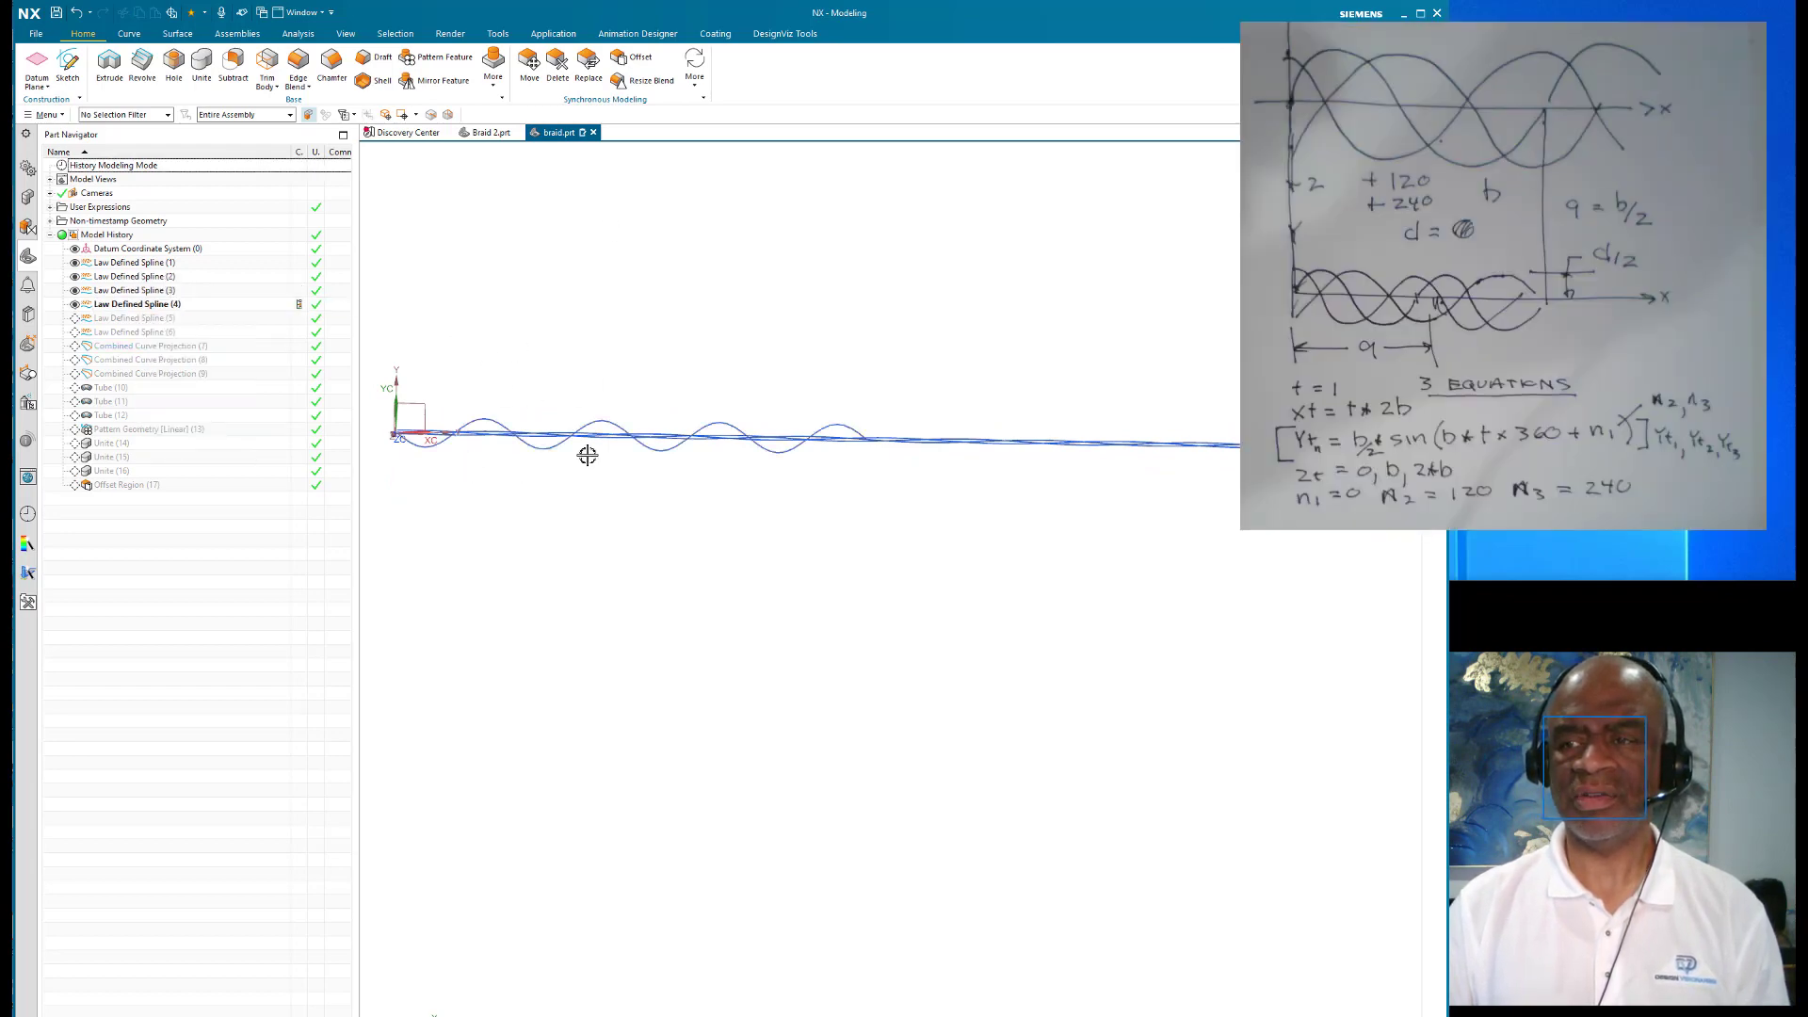
pyautogui.click(132, 317)
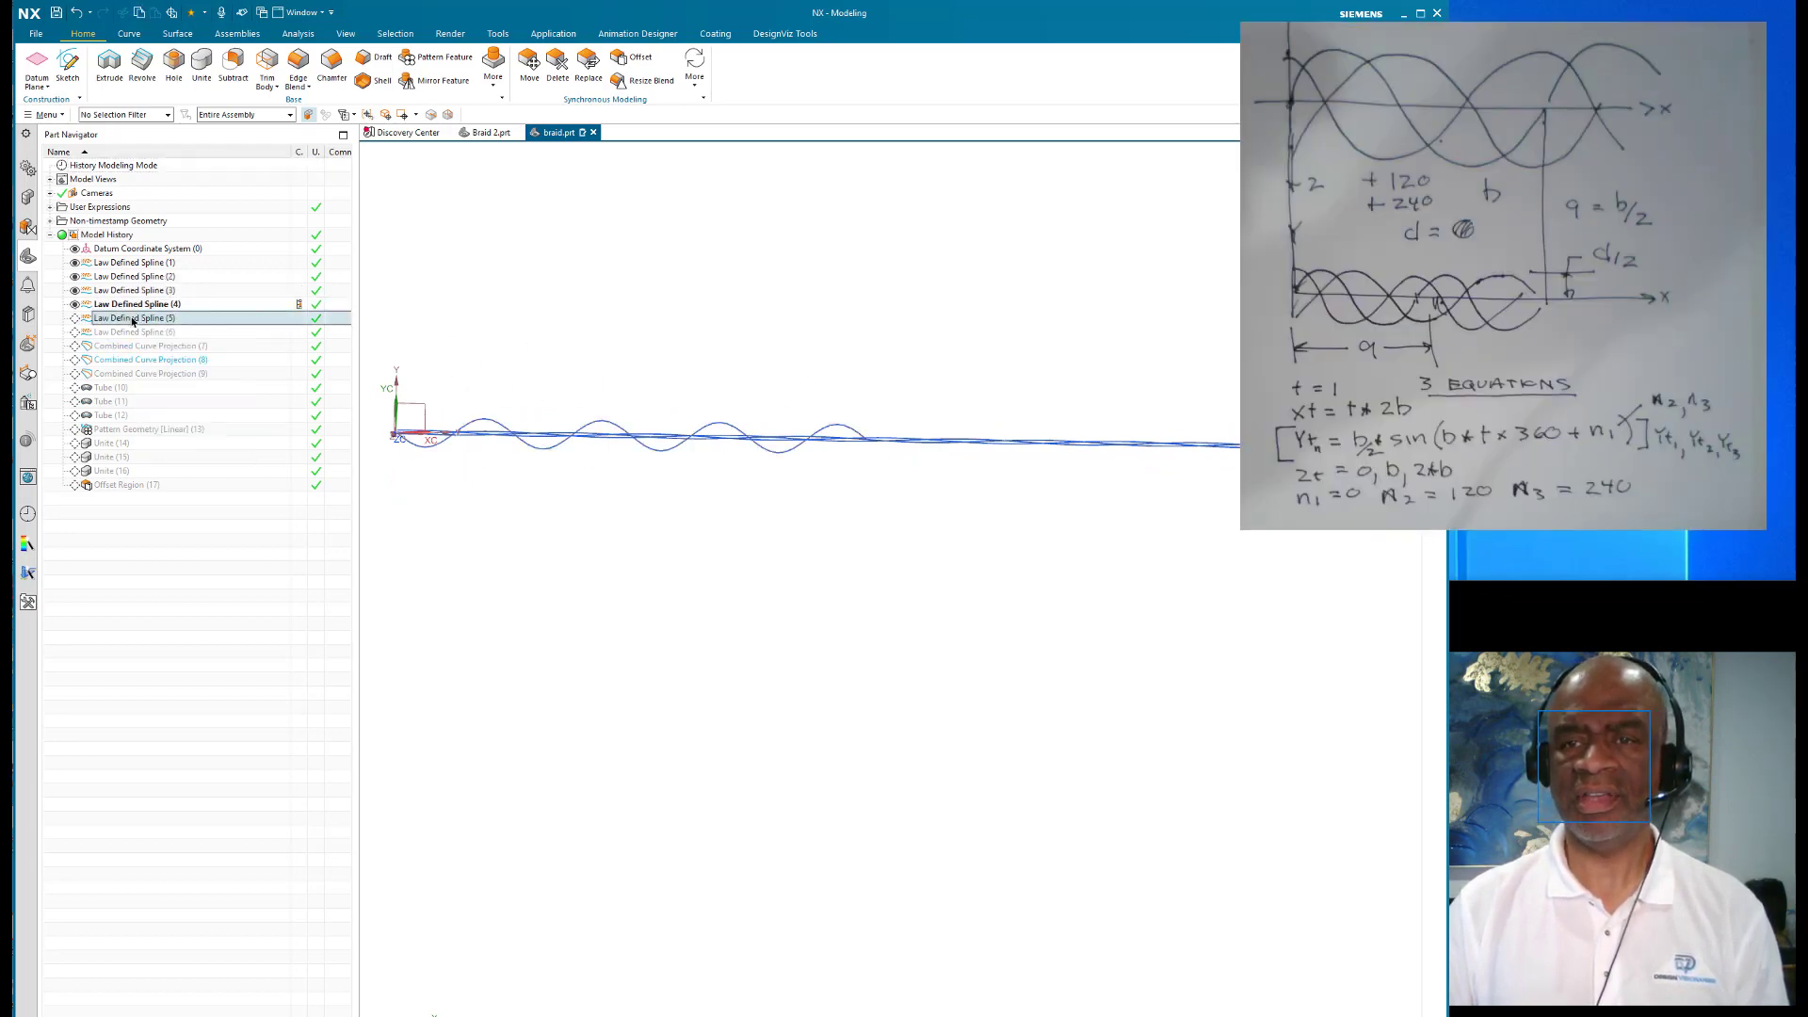
pyautogui.click(135, 317)
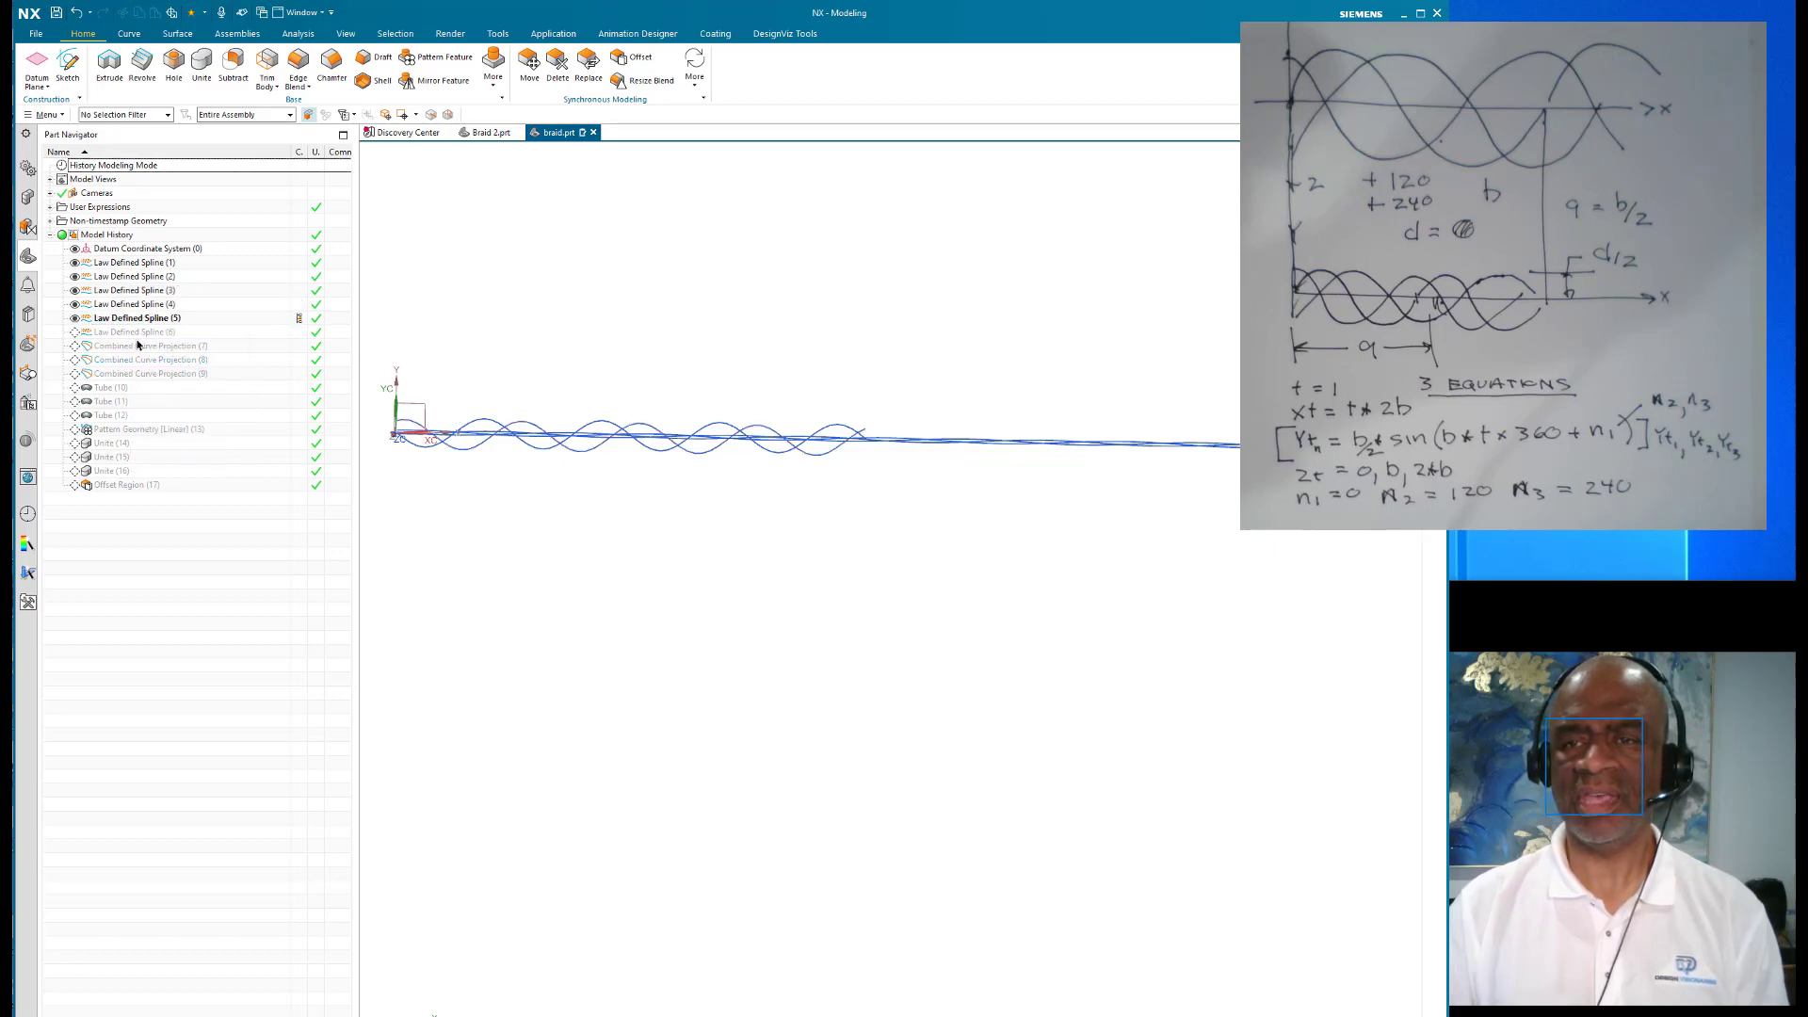
pyautogui.click(133, 332)
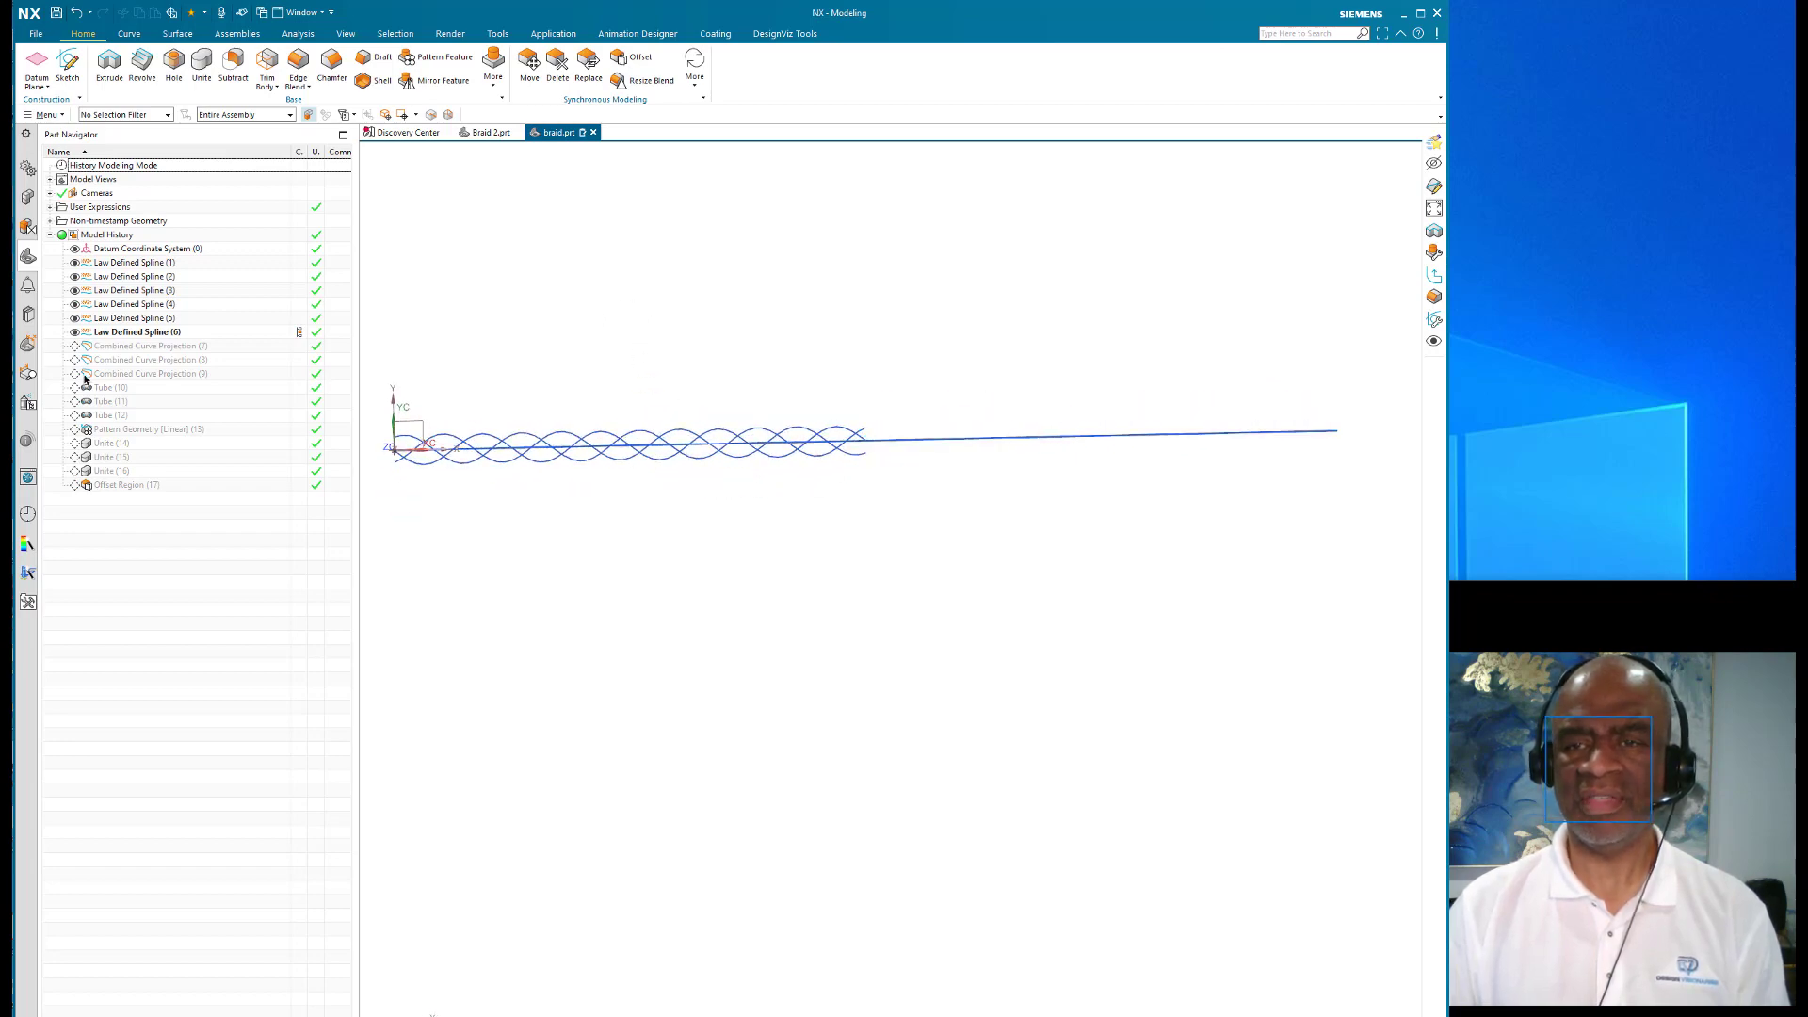
# Step: Make the Combined Curve Projections current, producing three intertwined 3D strands
pyautogui.rightClick(151, 345)
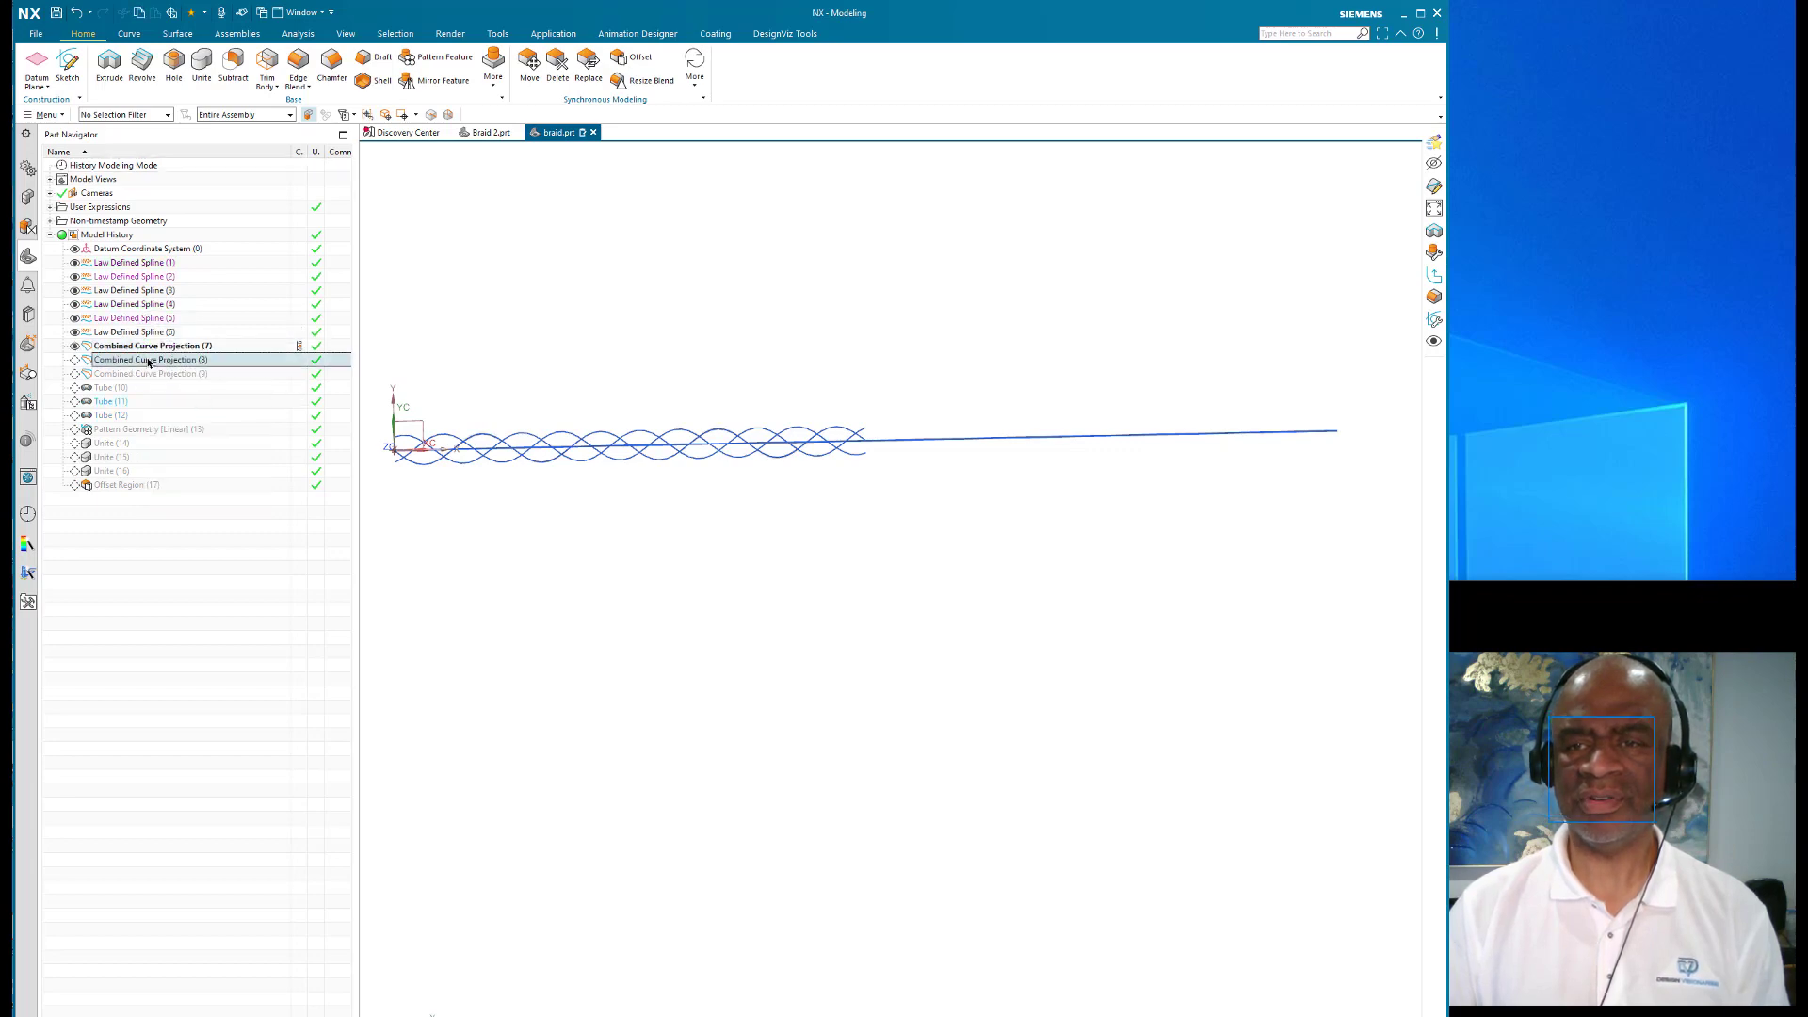
pyautogui.click(150, 373)
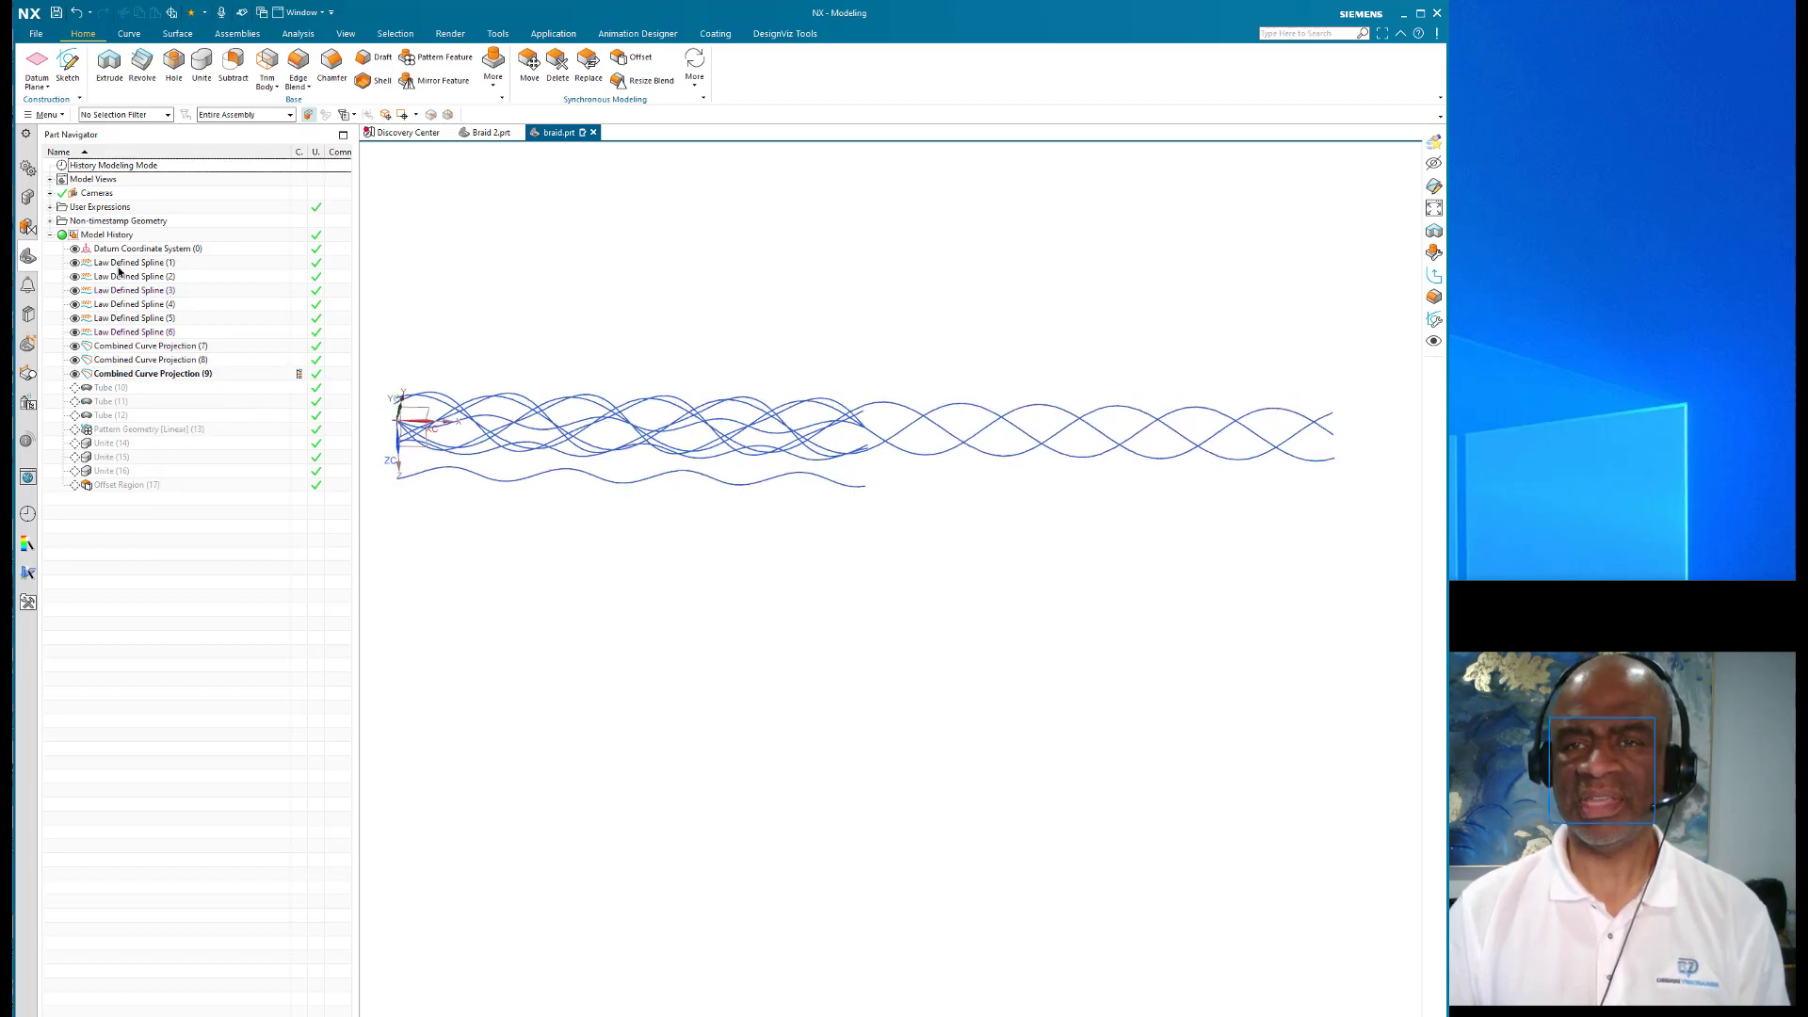
# Step: Hide the six law-defined splines, leaving only the three braided curves
pyautogui.click(132, 262)
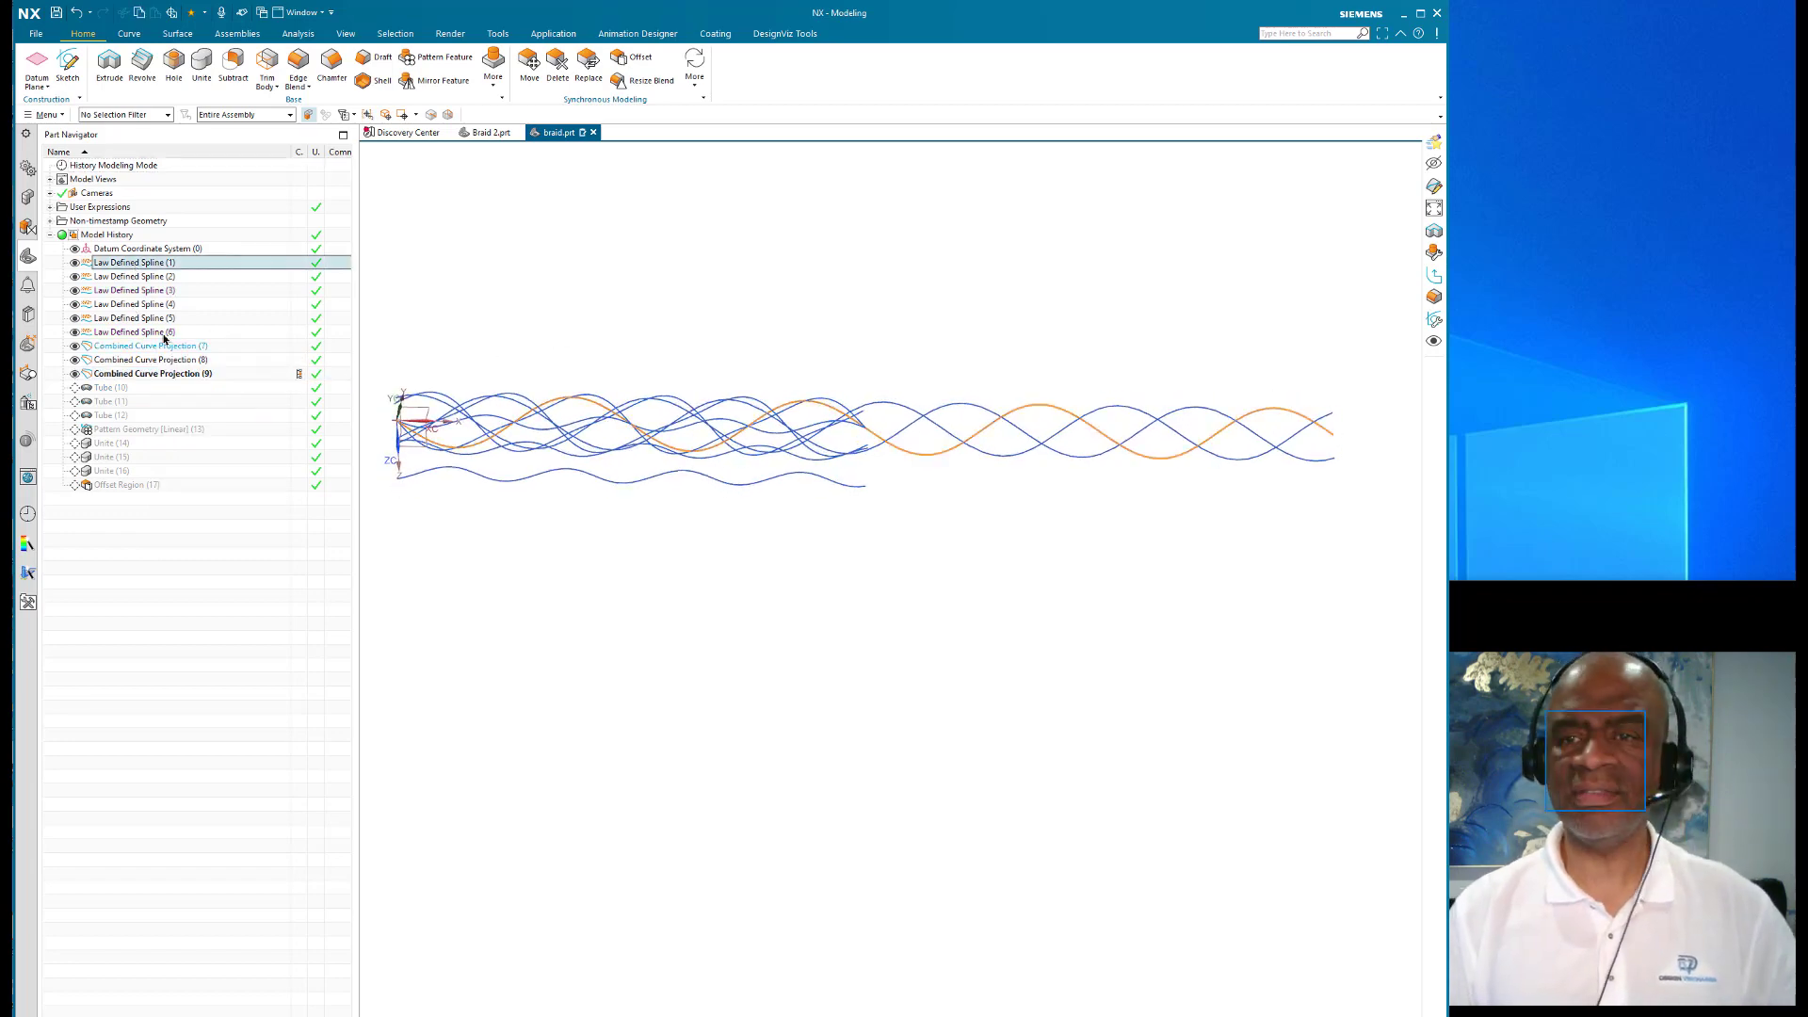
pyautogui.rightClick(130, 290)
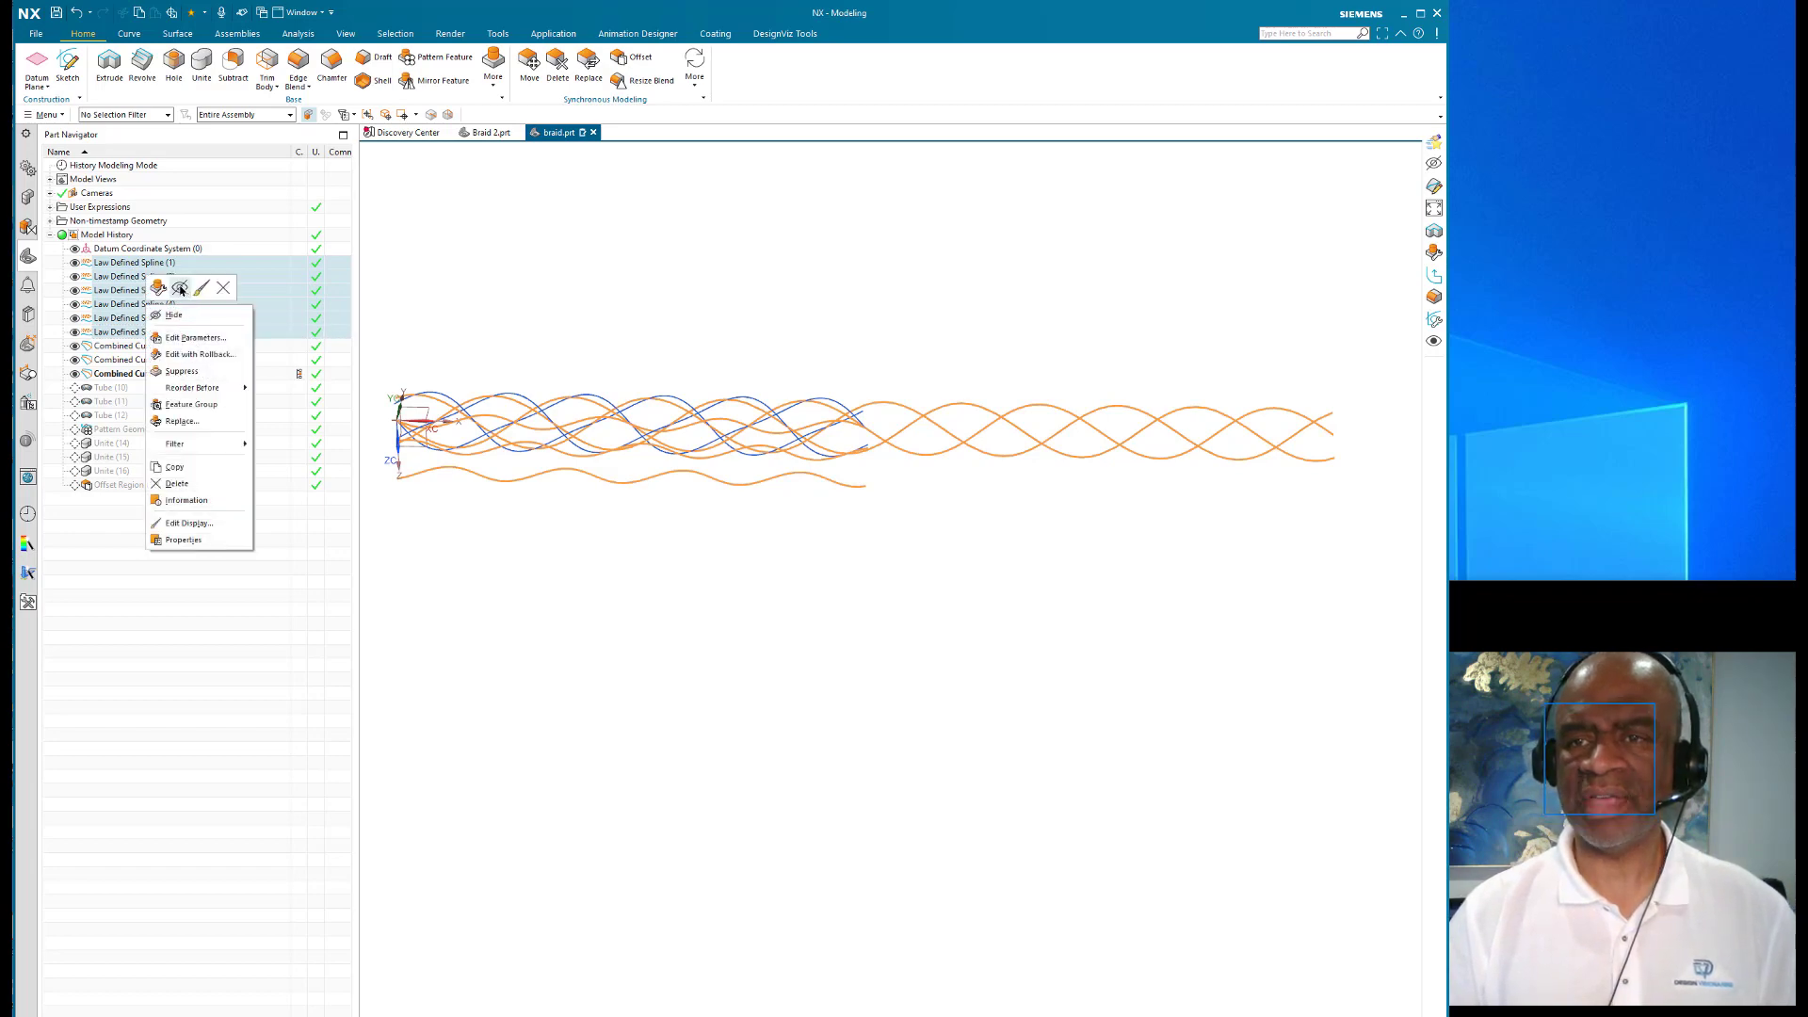
pyautogui.click(173, 314)
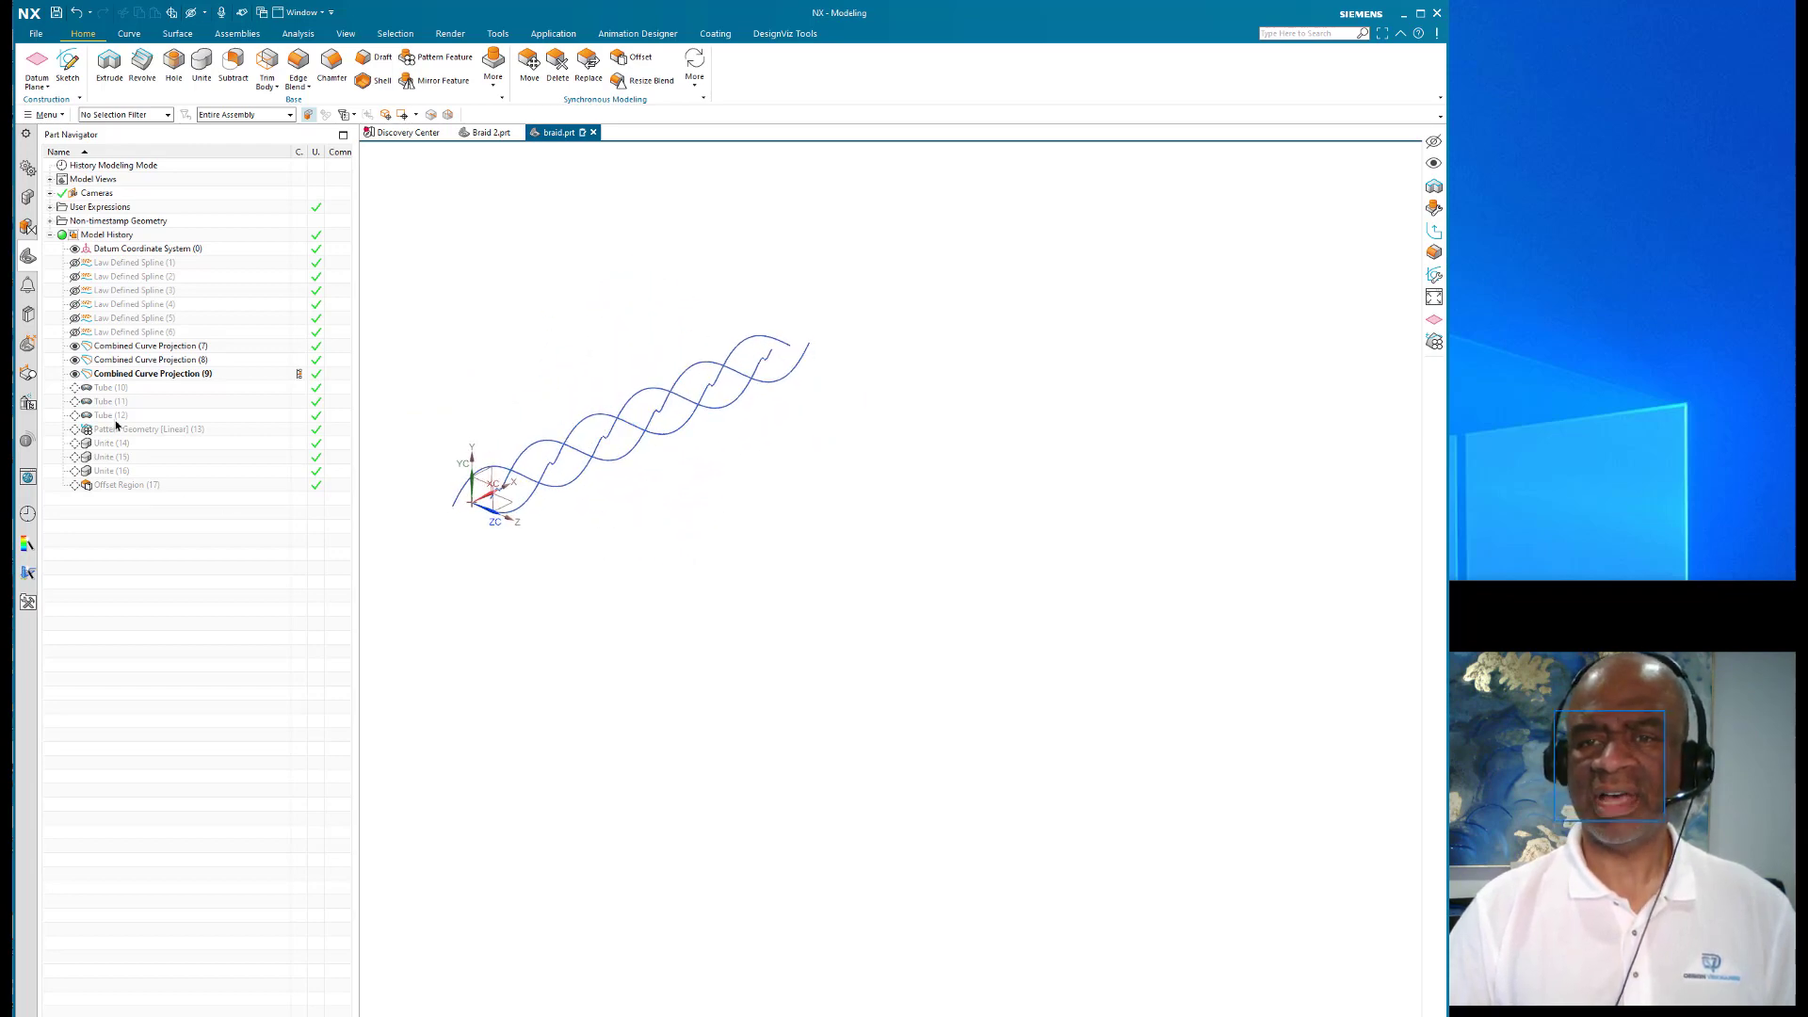
# Step: Make Tube (12) current to form the pink, grey and blue braid, and expand User Expressions
pyautogui.rightClick(109, 415)
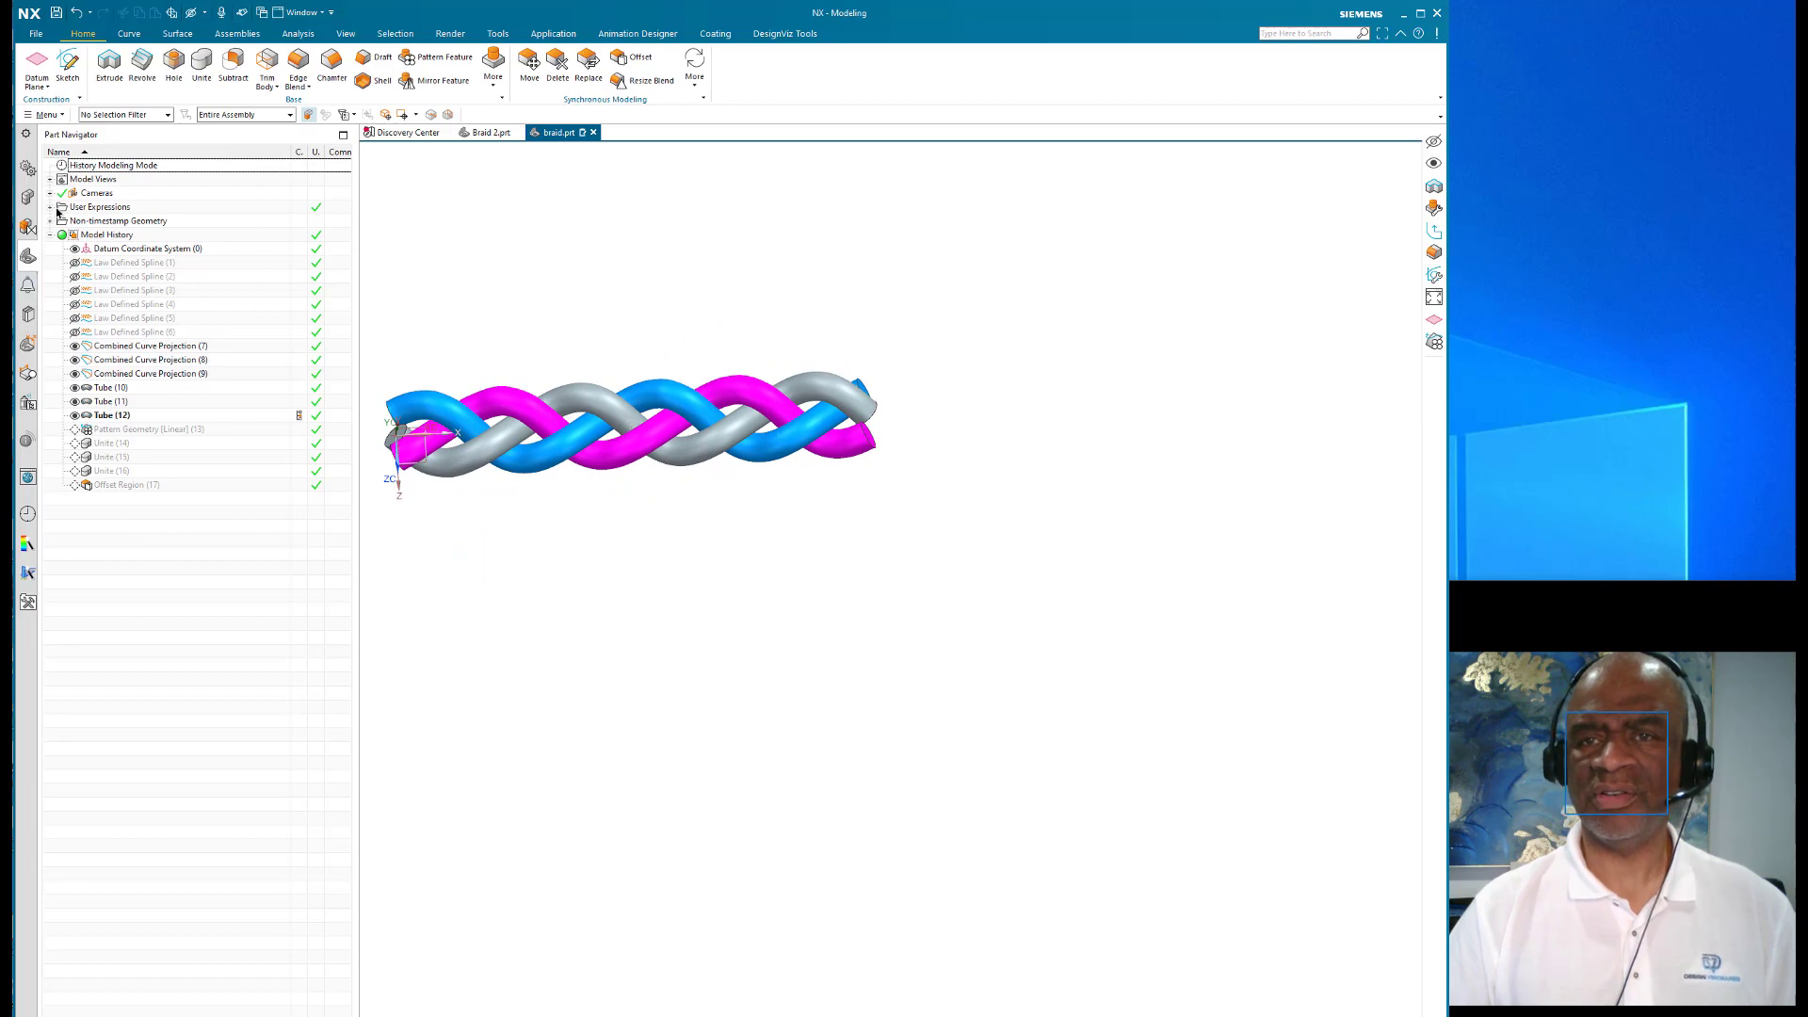
pyautogui.click(51, 207)
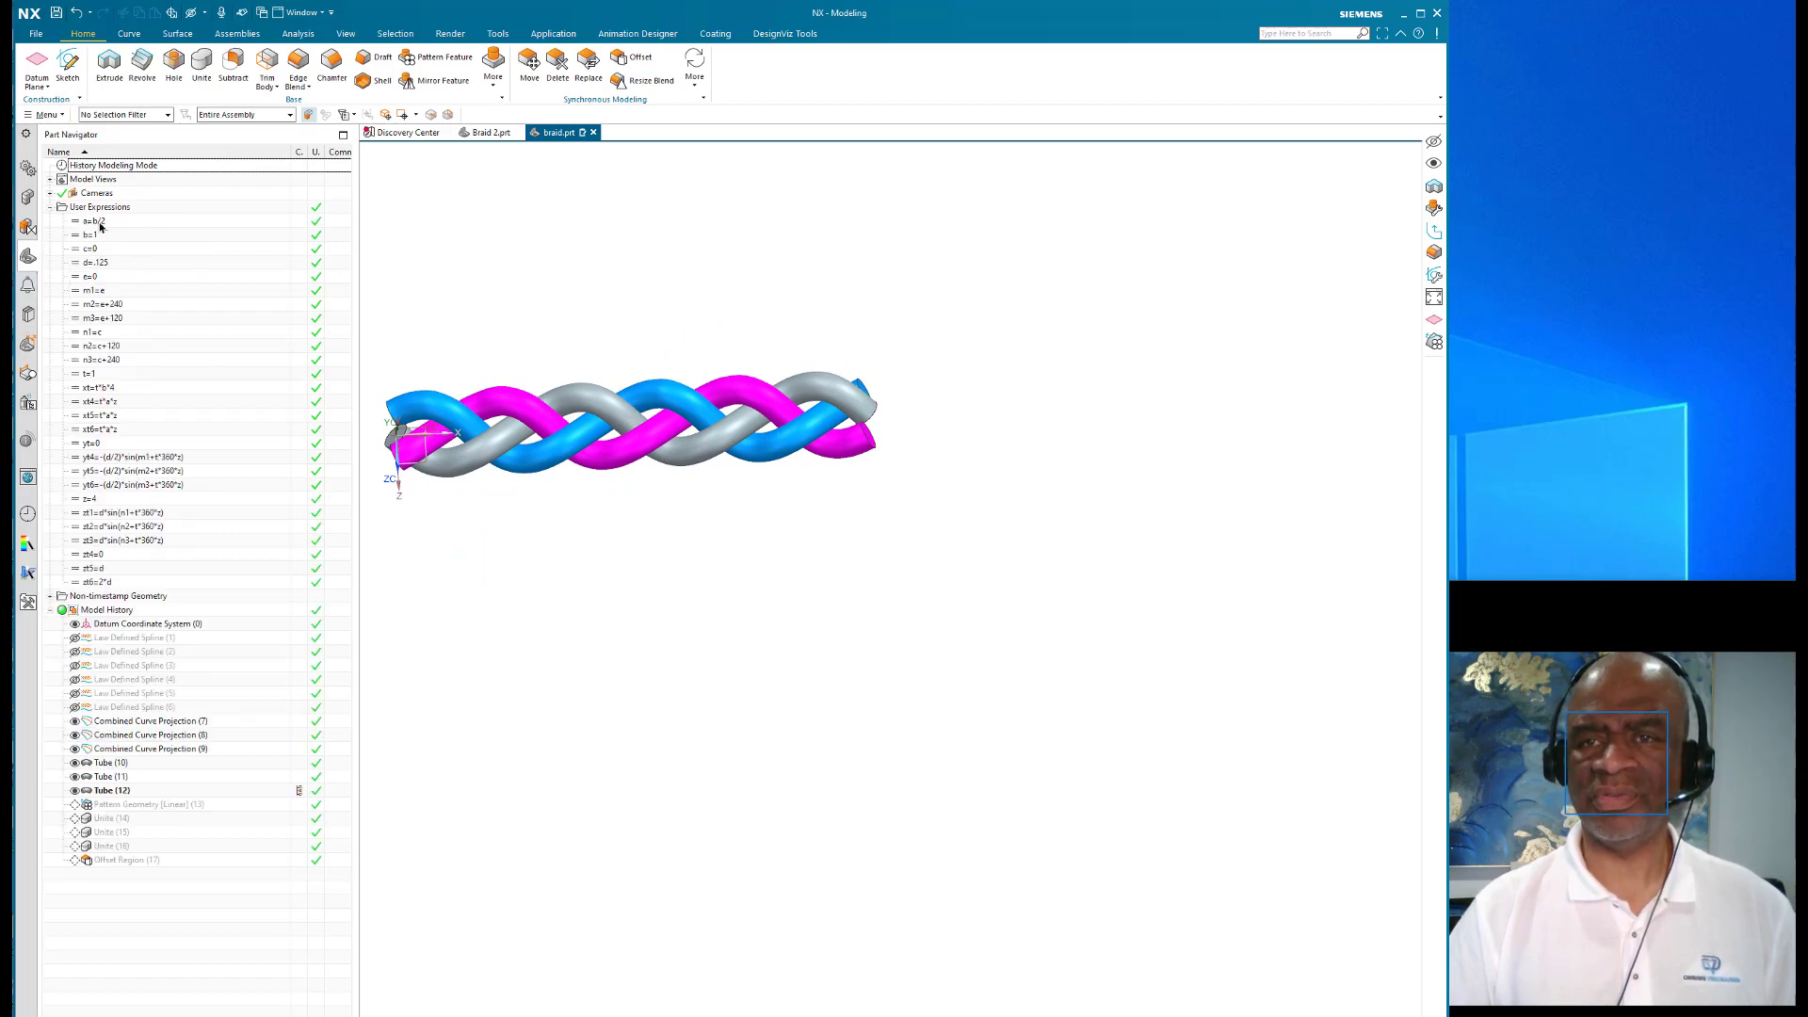
pyautogui.moveTo(110, 280)
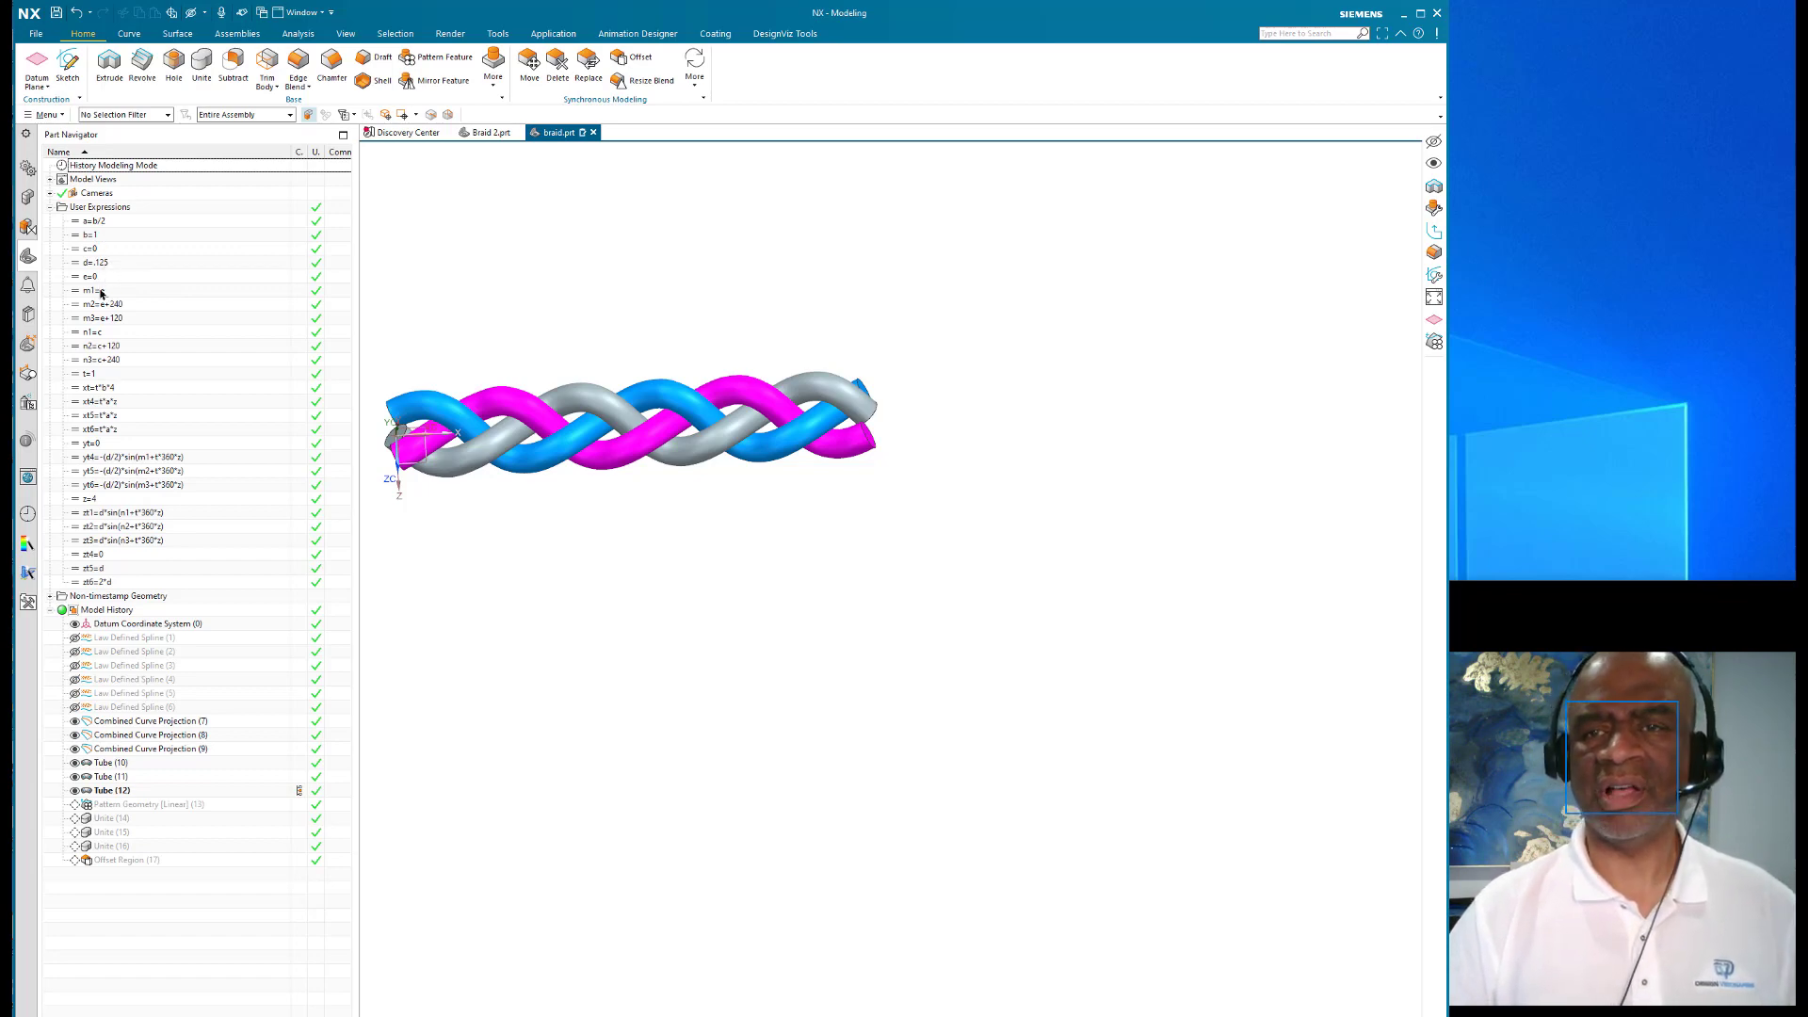
pyautogui.moveTo(142, 333)
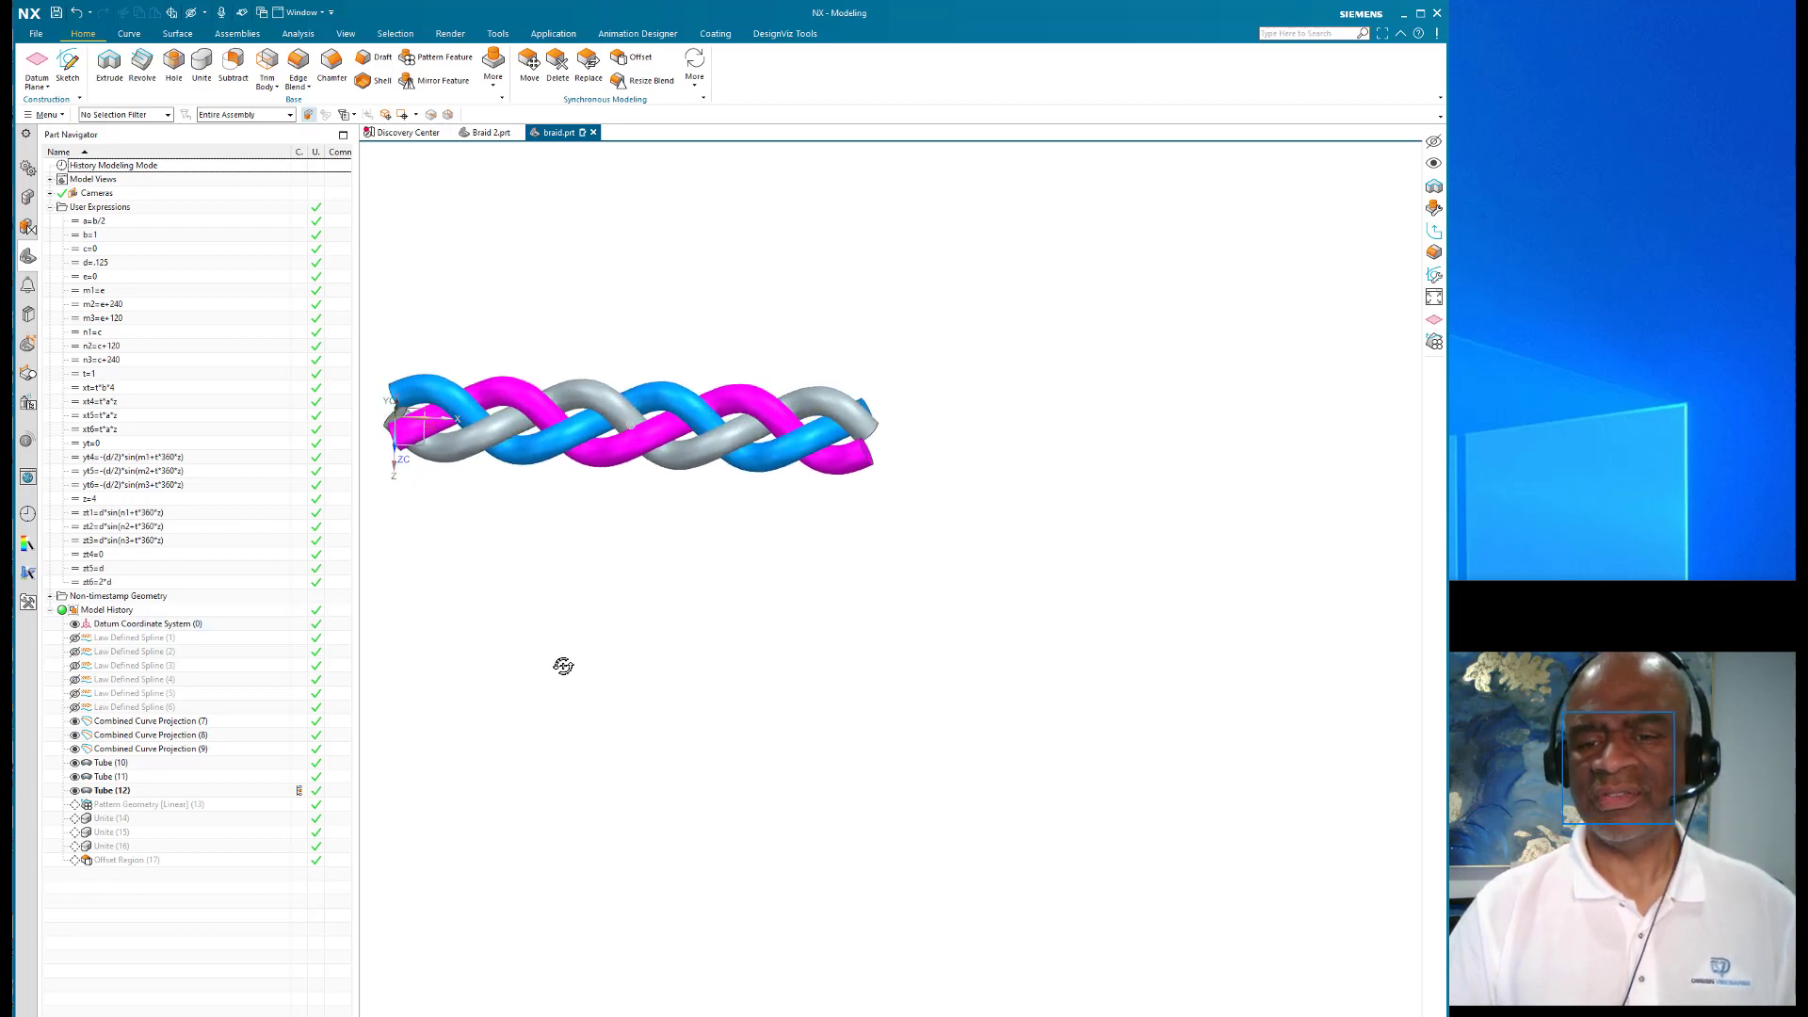
# Step: Make Offset Region (17) current to pattern the braid full length, and dismiss the failure report
pyautogui.click(126, 861)
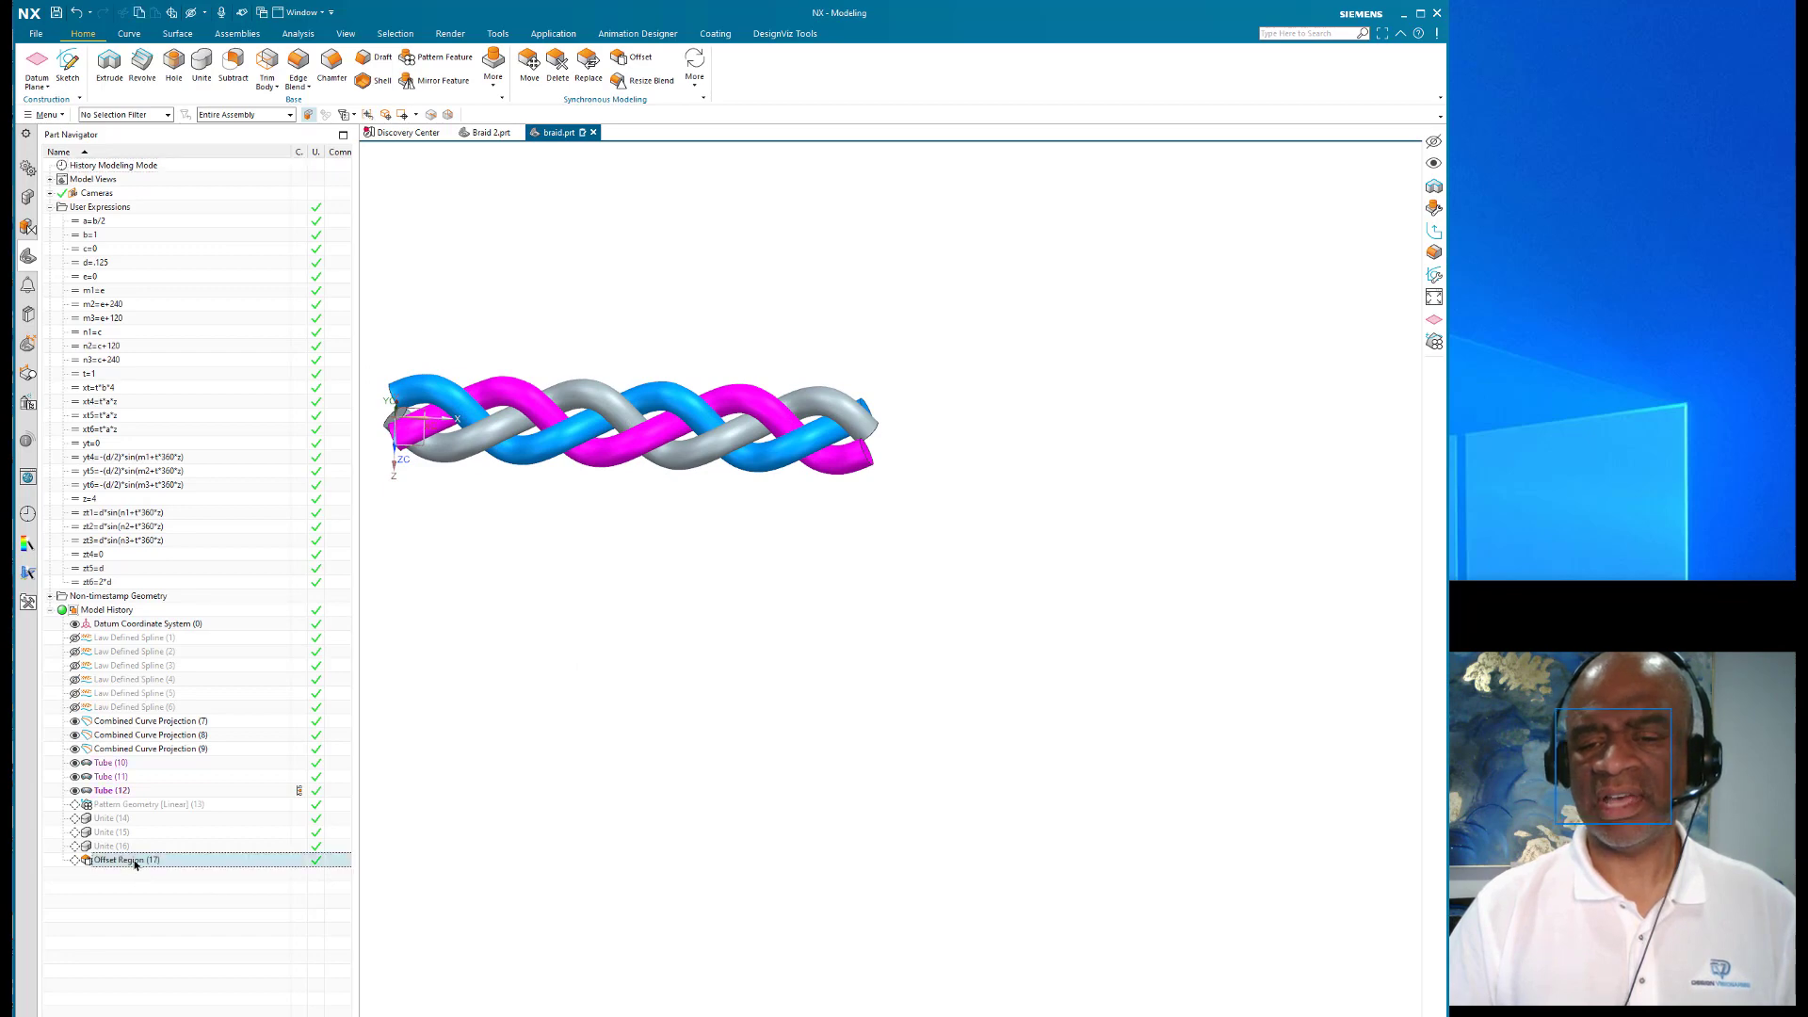
pyautogui.click(126, 859)
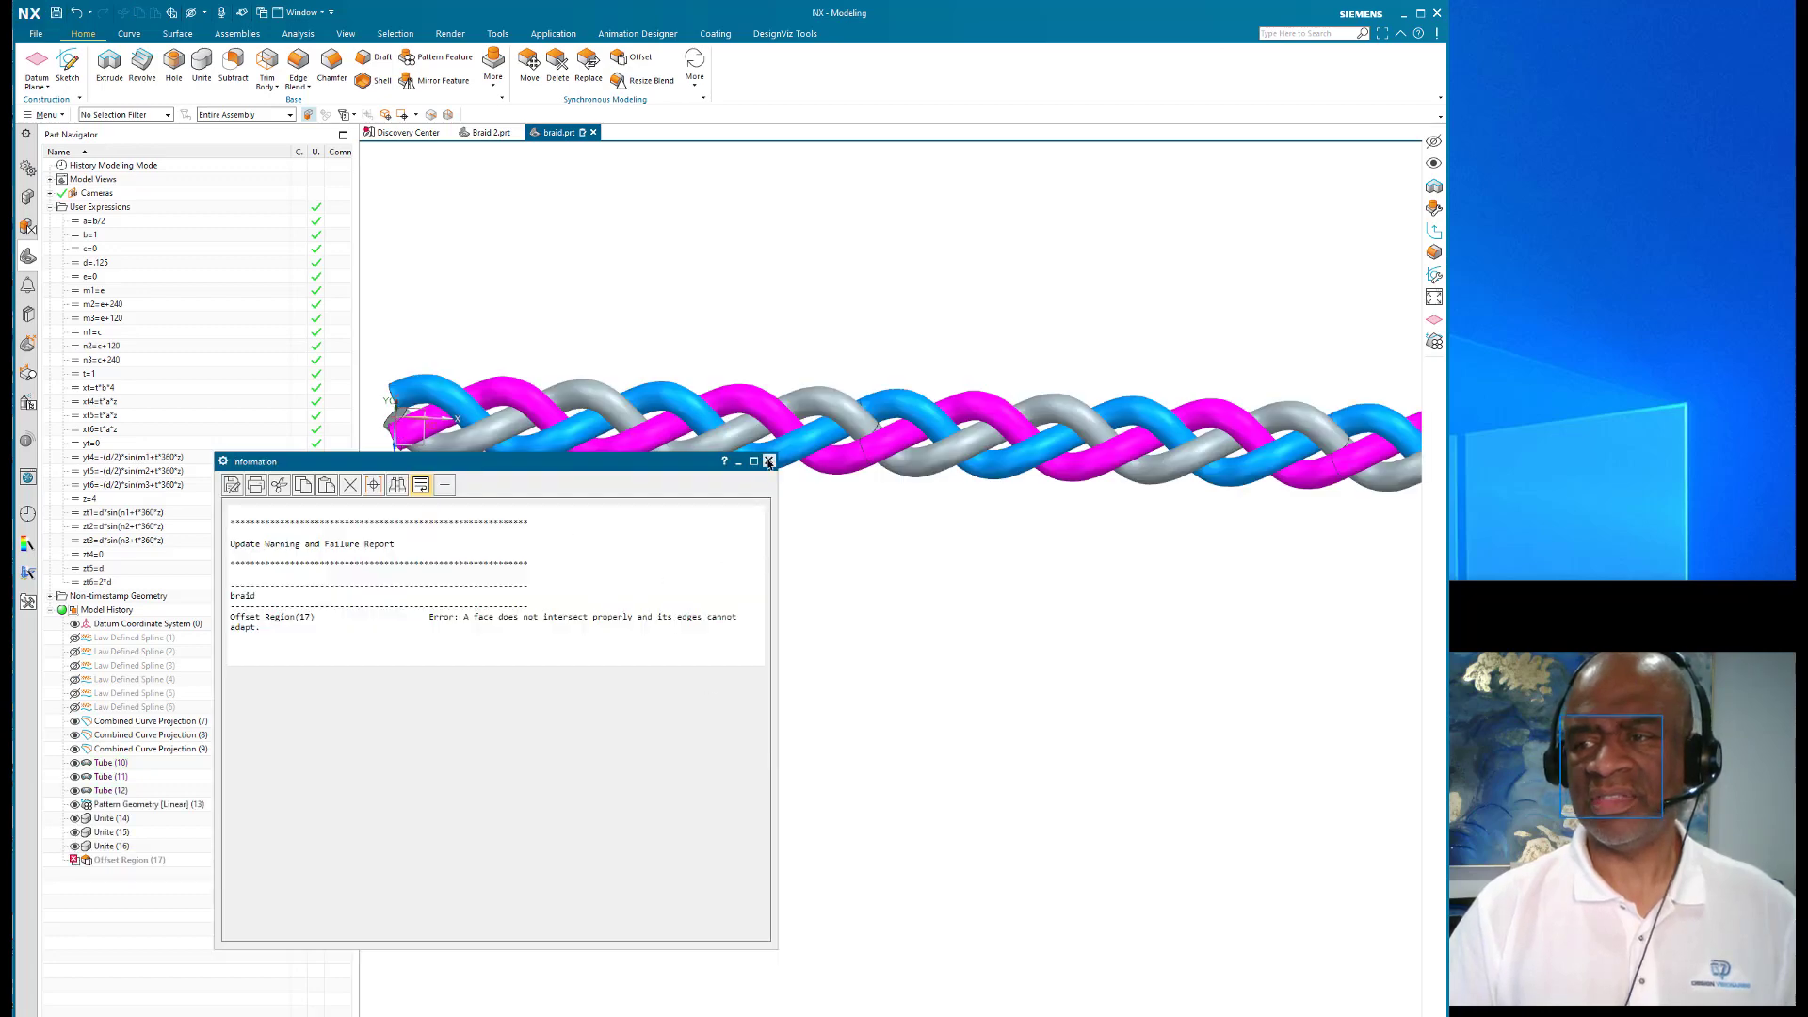
pyautogui.click(769, 461)
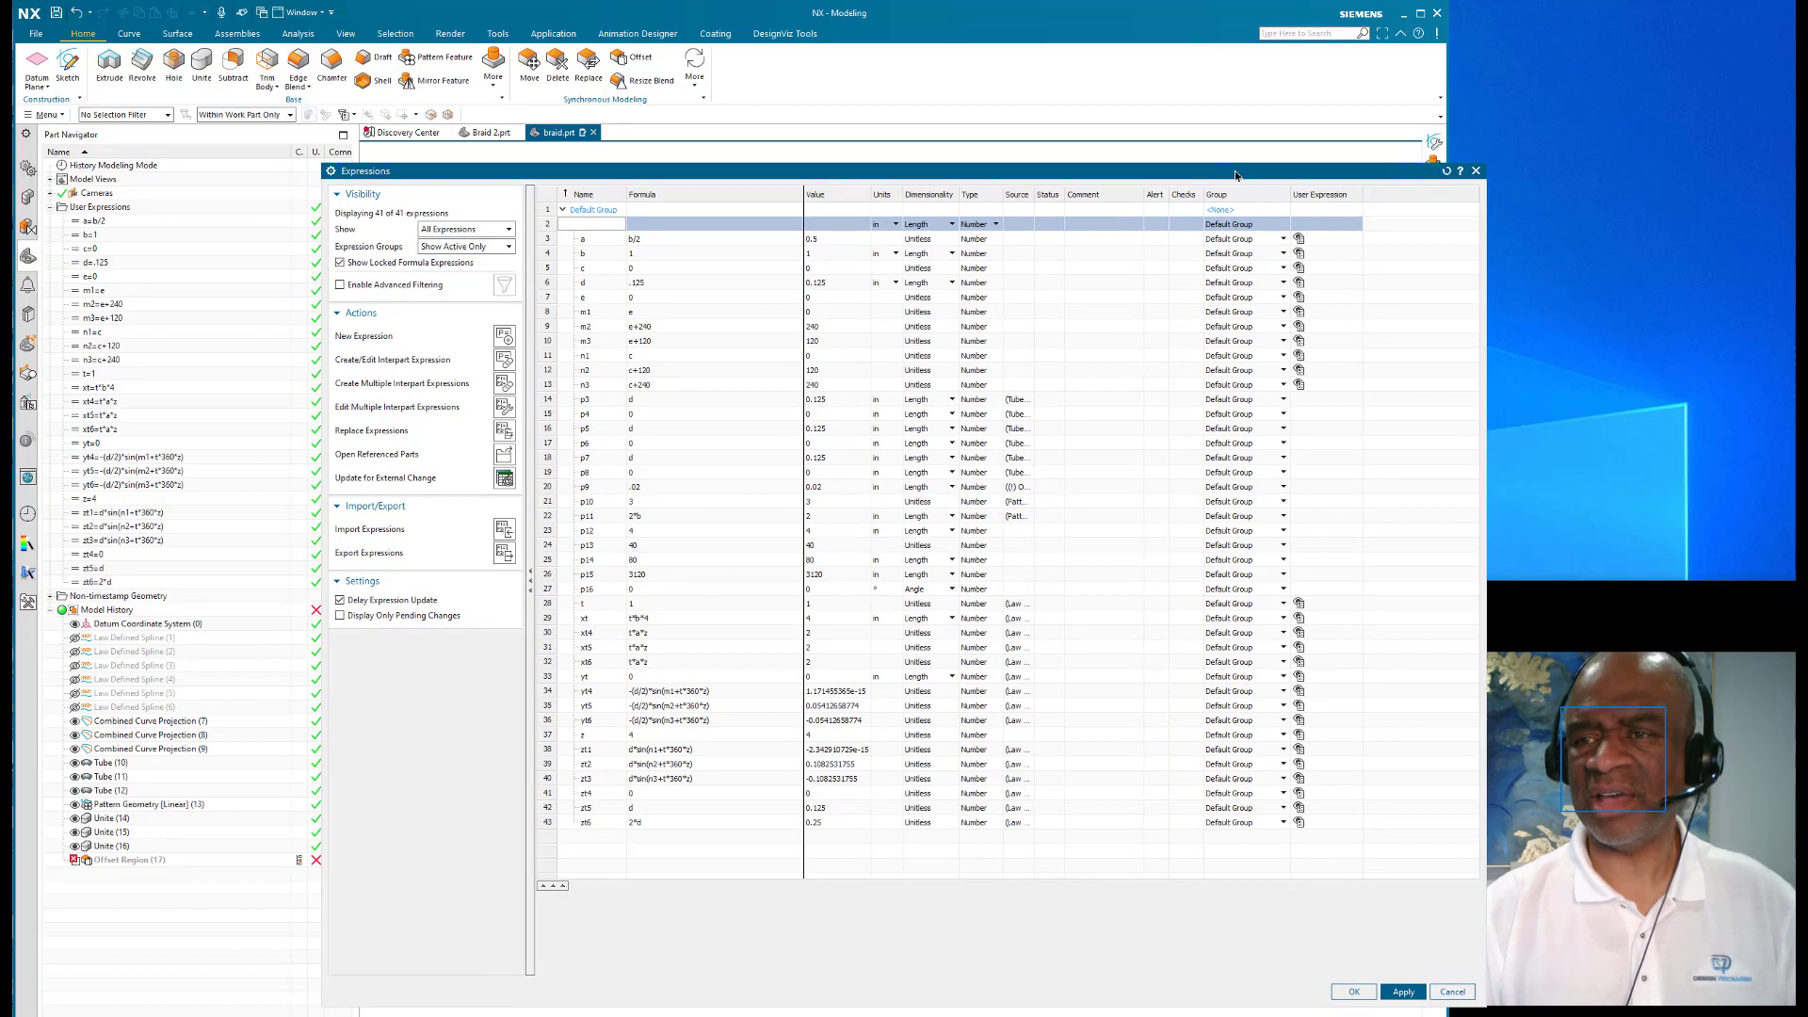
pyautogui.moveTo(1480, 167)
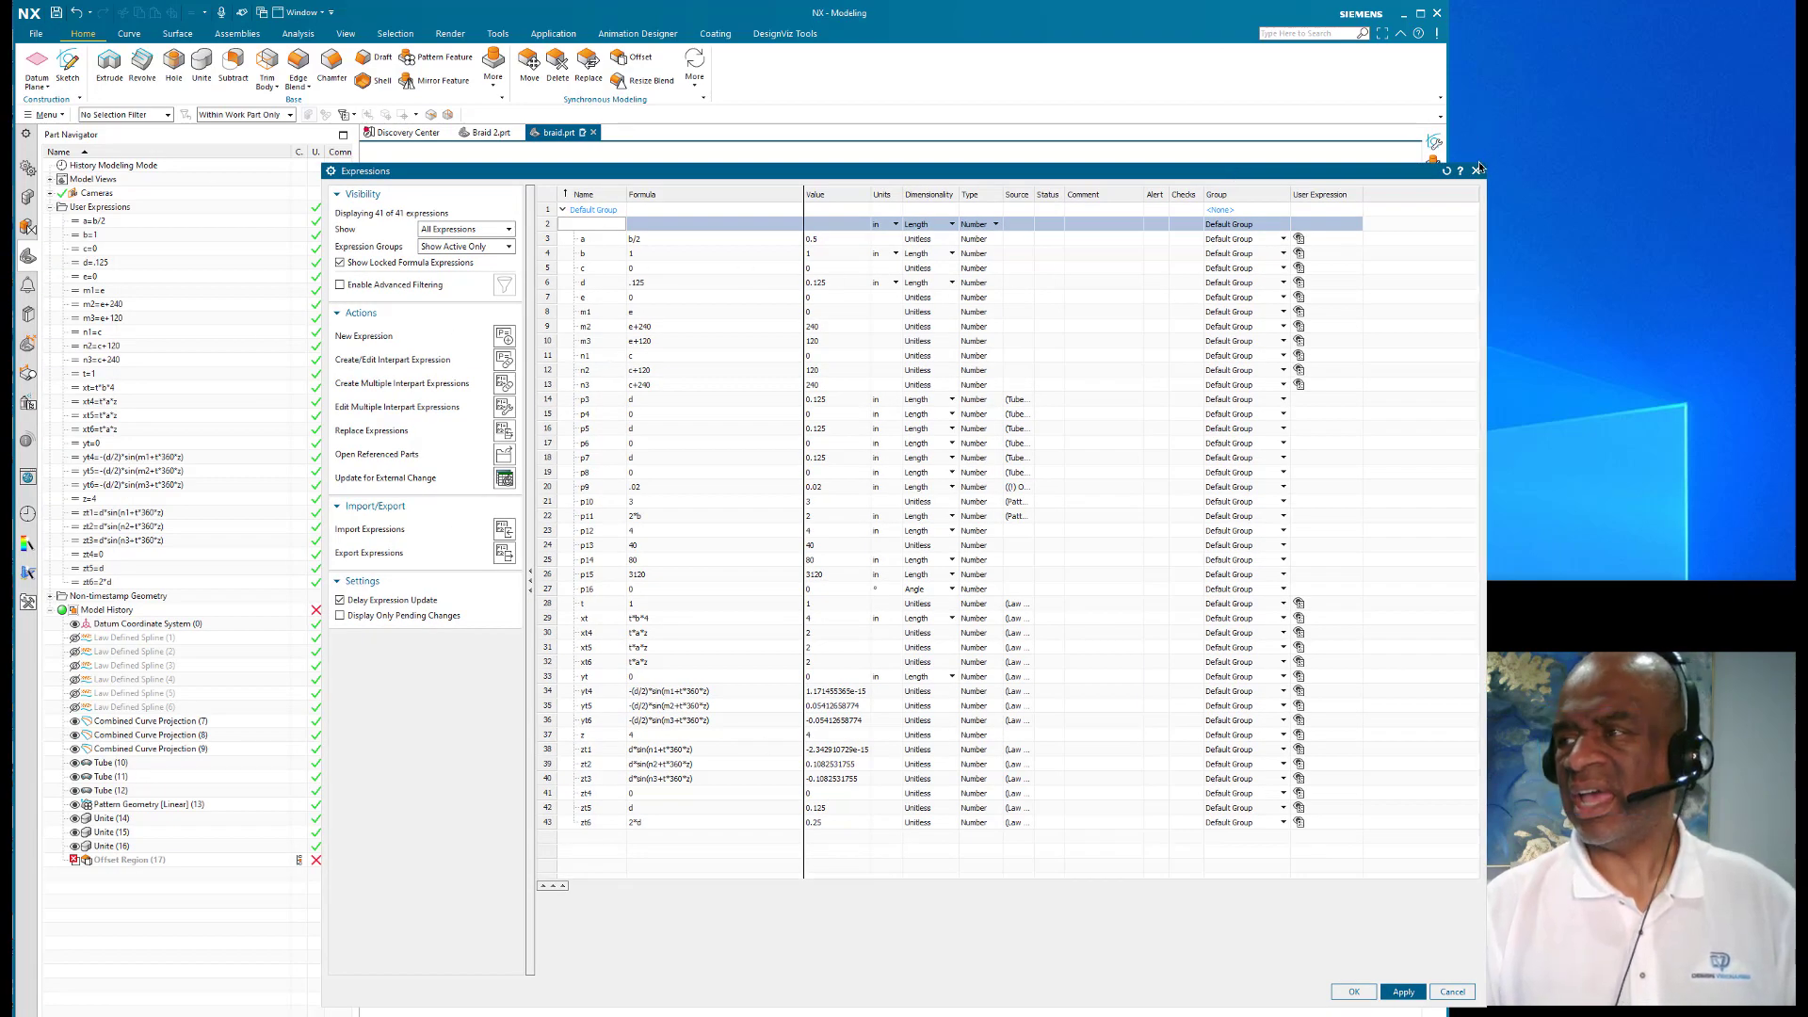
# Step: Cancel the Expressions dialog and recenter the view on the full-length braid
pyautogui.click(1353, 993)
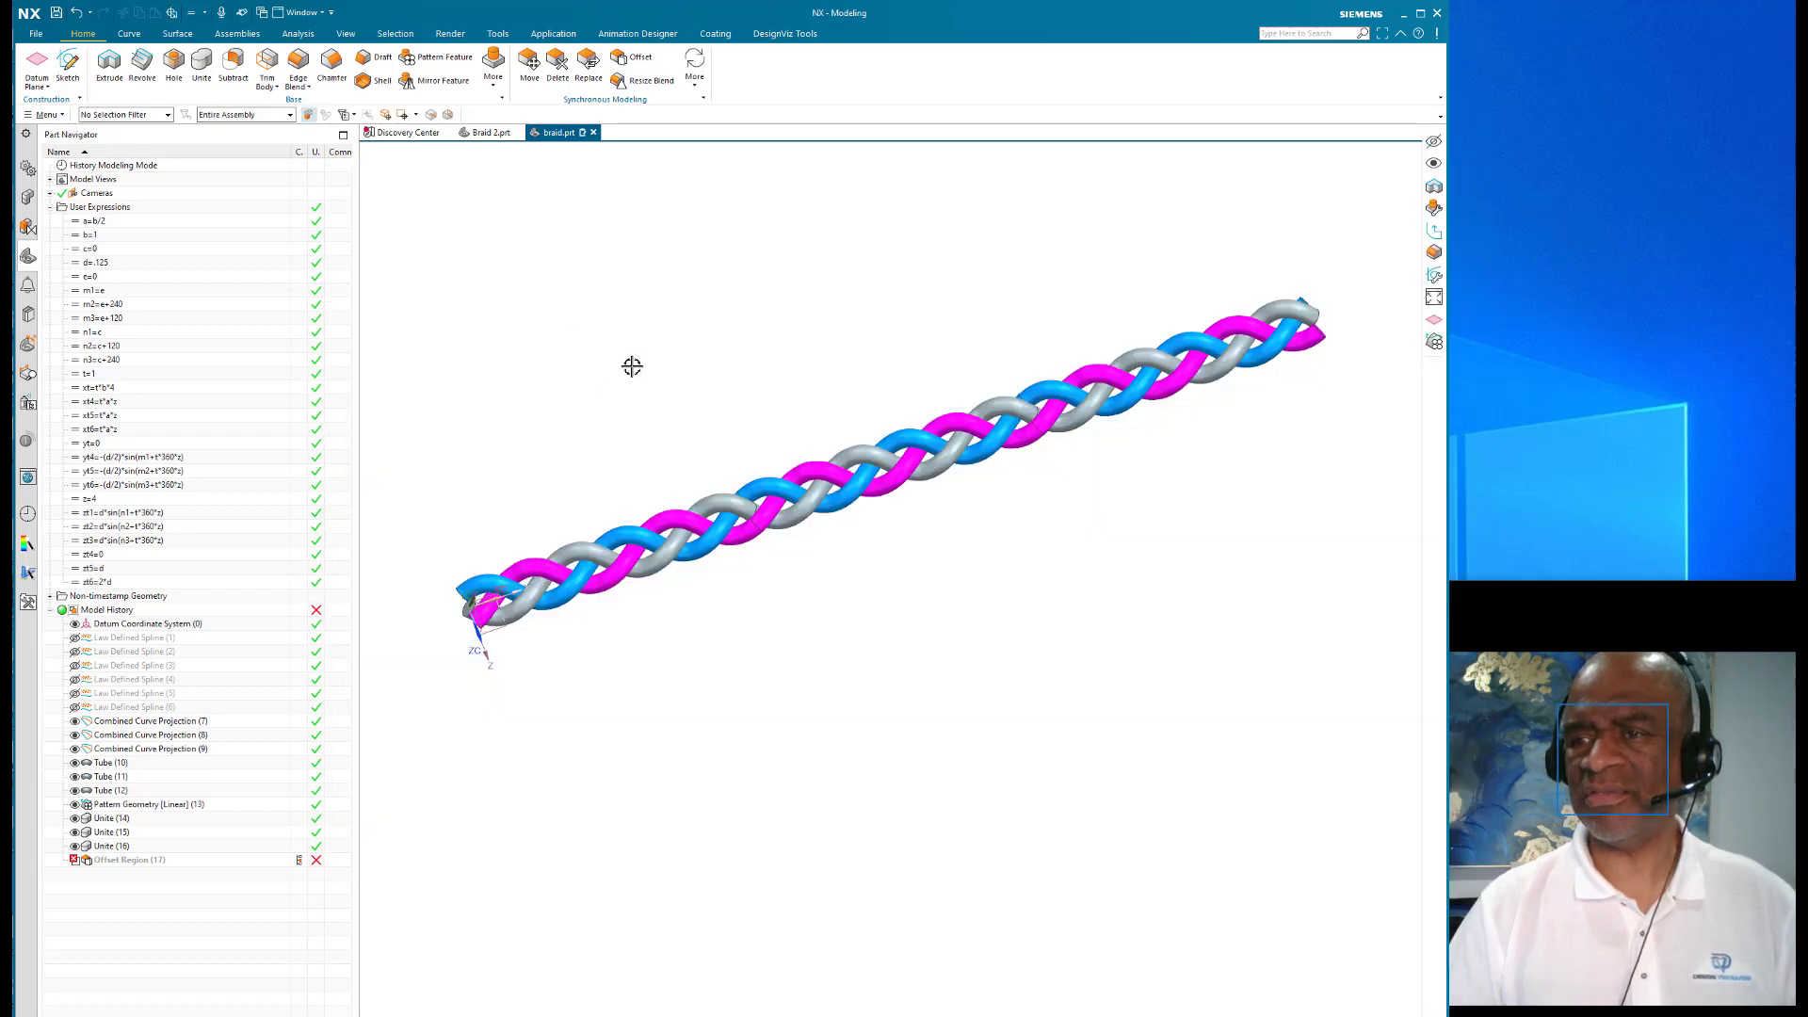
pyautogui.moveTo(657, 339)
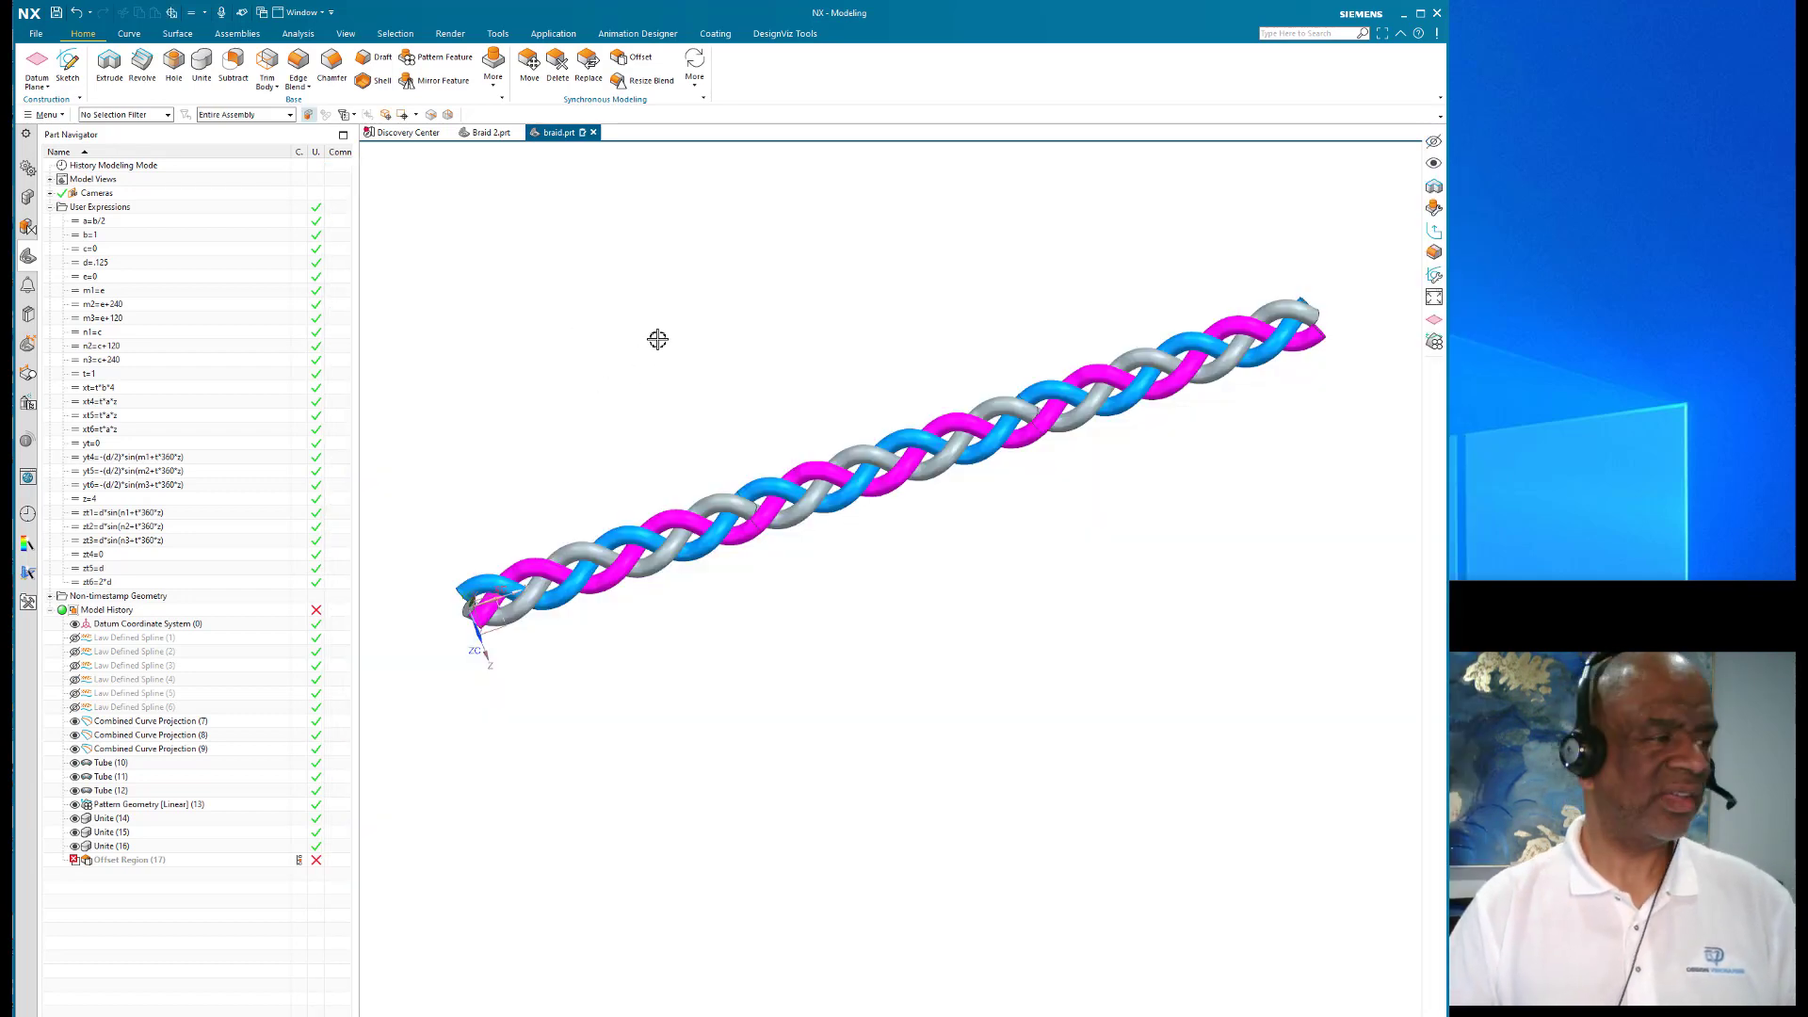
pyautogui.moveTo(657, 339); pyautogui.dragTo(635, 354)
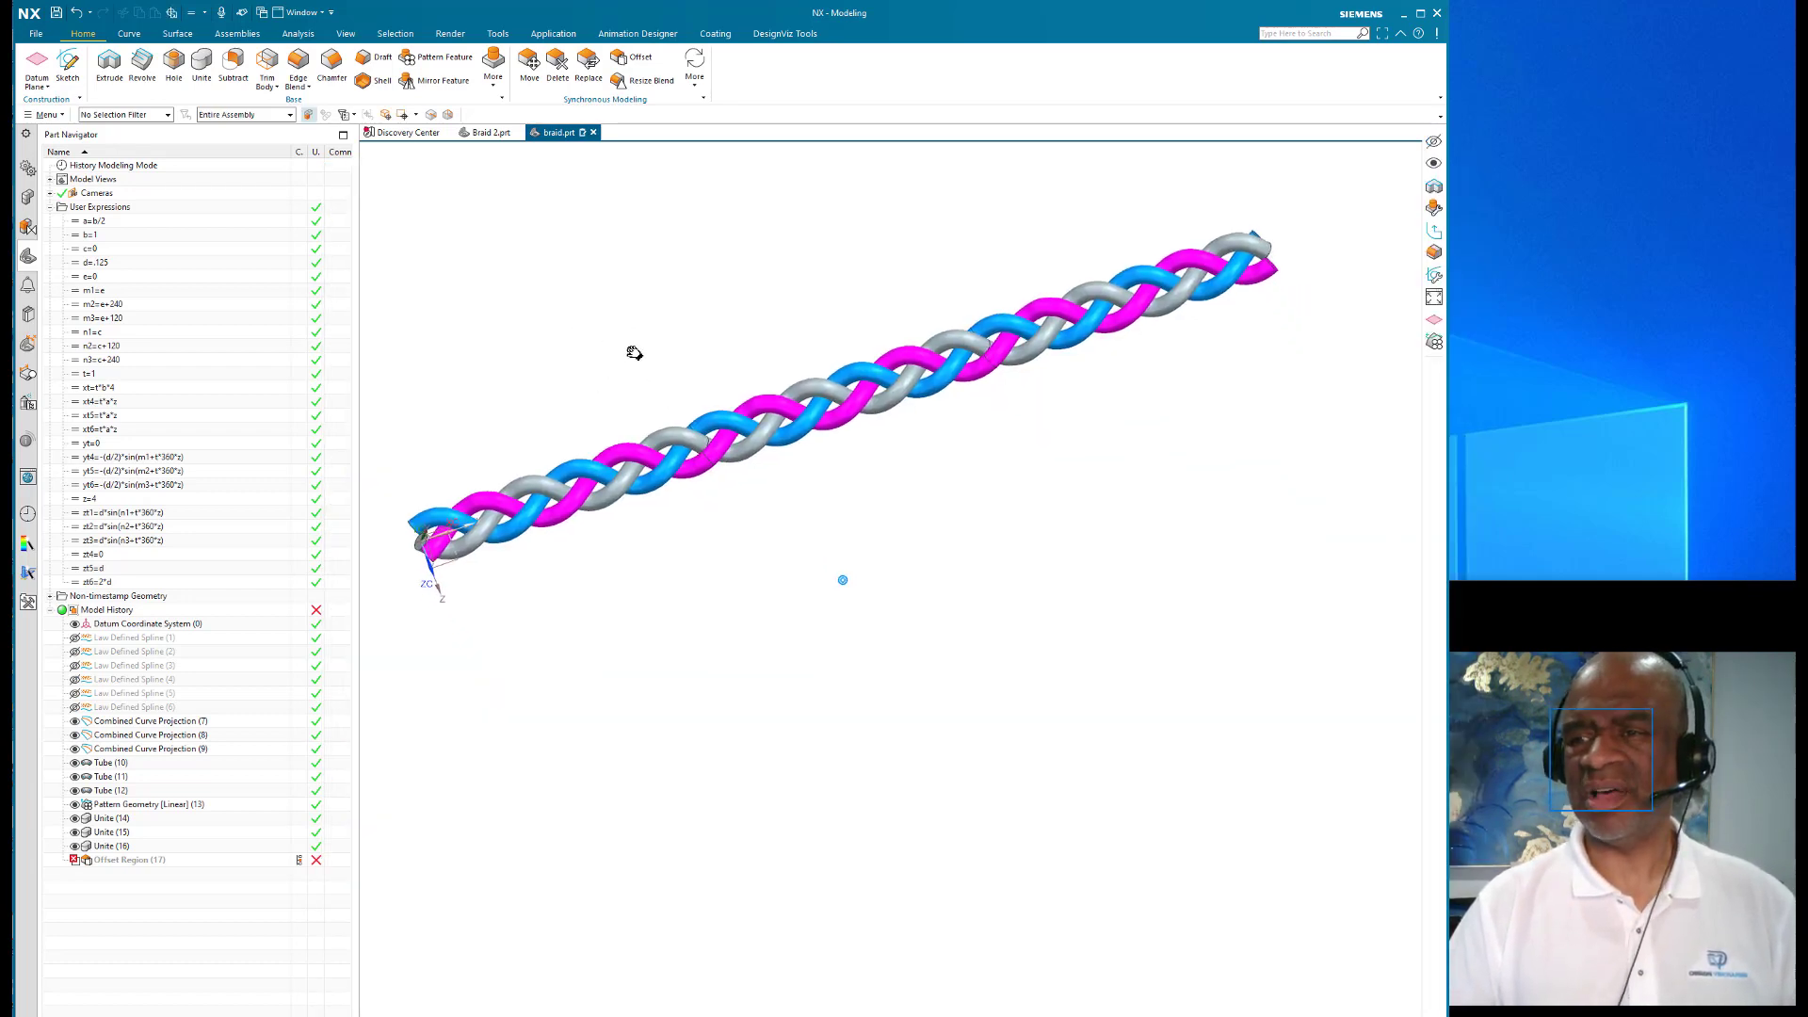